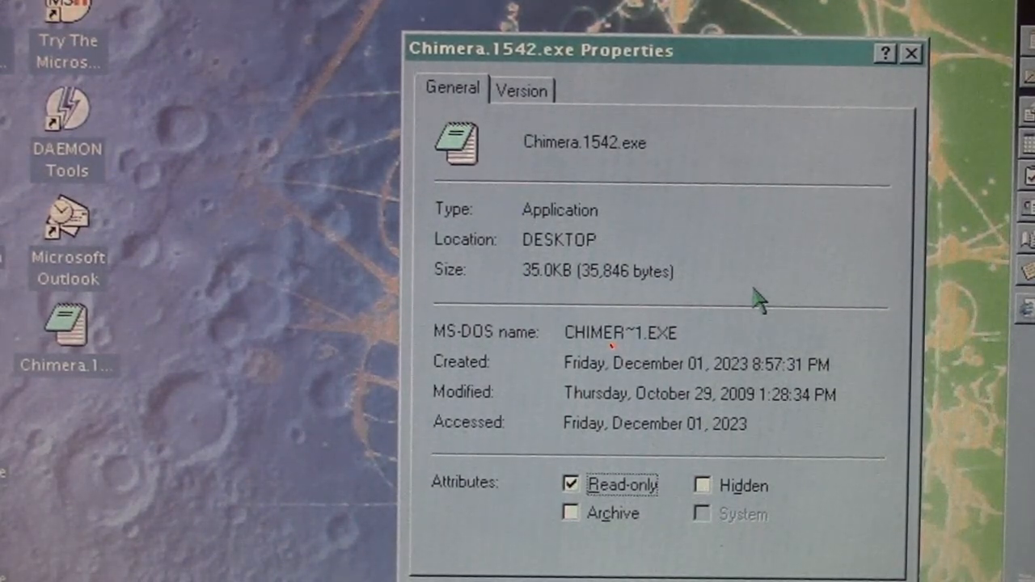
mouse_move(683, 283)
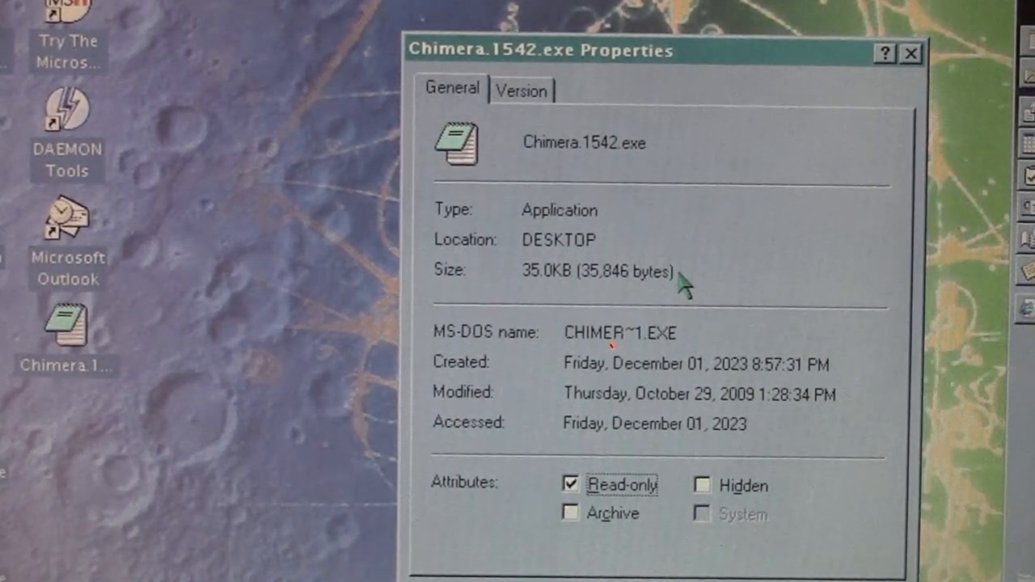
mouse_move(743, 253)
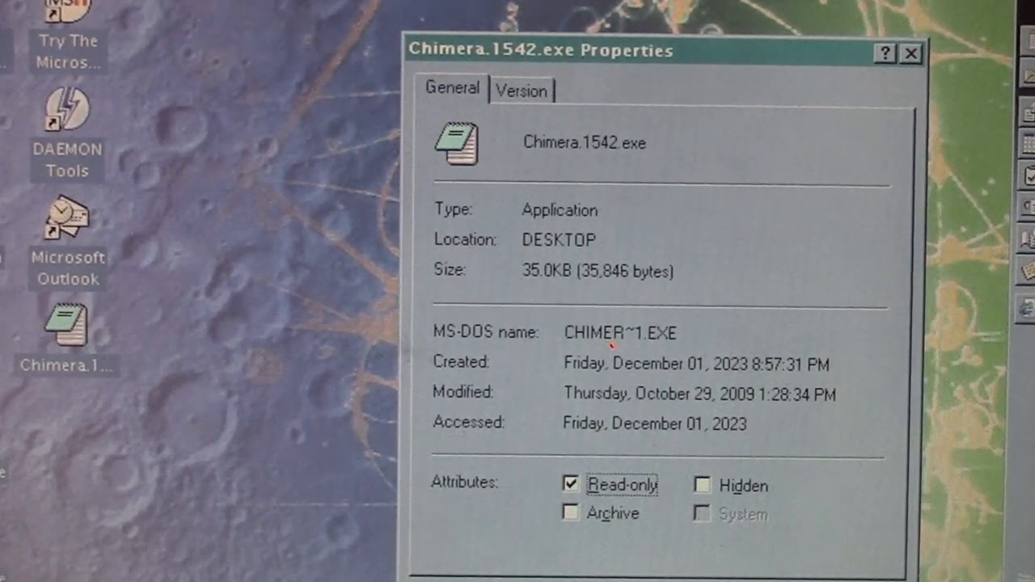
mouse_move(610, 223)
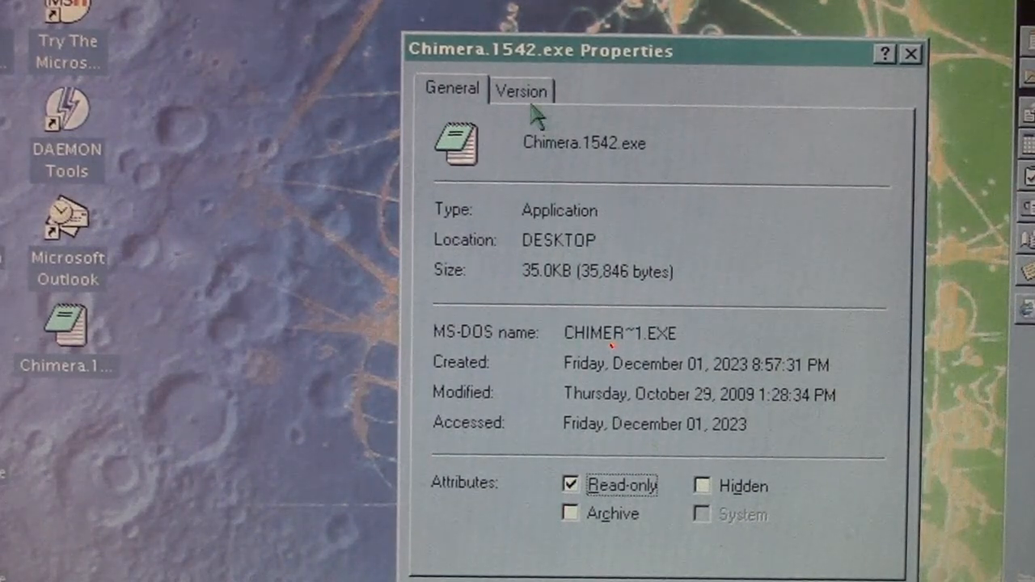
Step: View Chimera.1542.exe's Original Filename and Product Version, identifying it as Windows Notepad 4.00.950
click(521, 89)
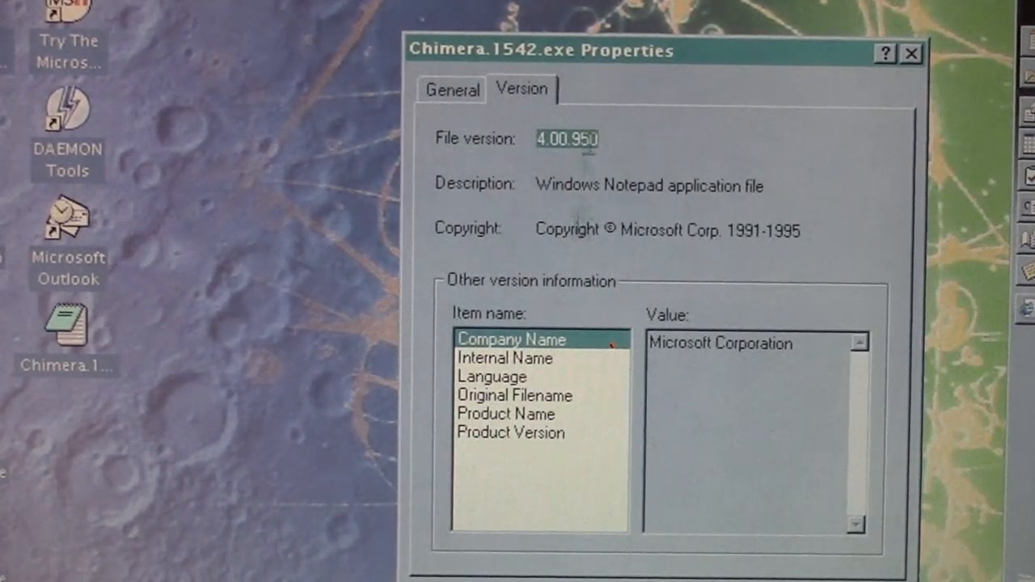
click(514, 395)
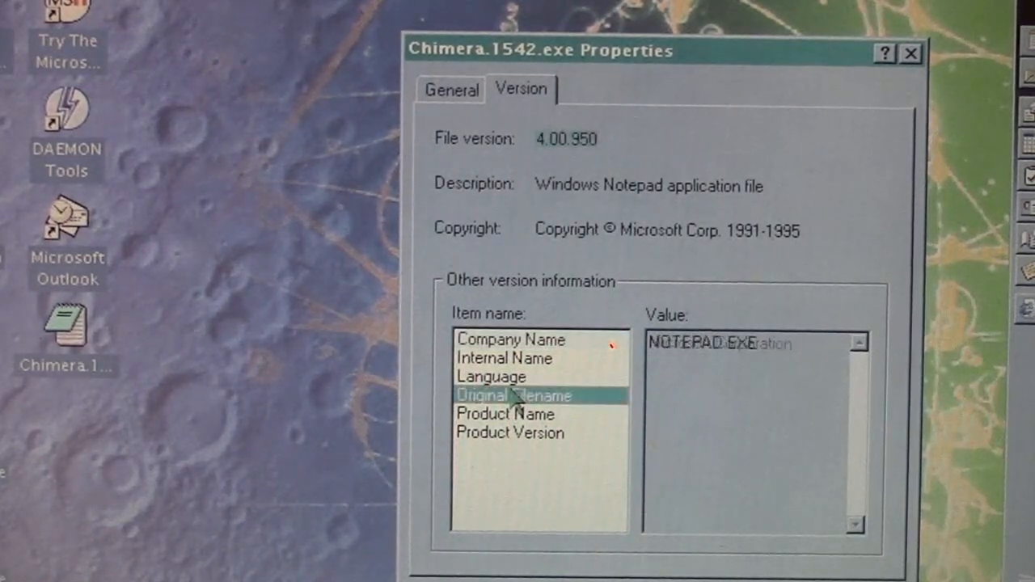
click(509, 433)
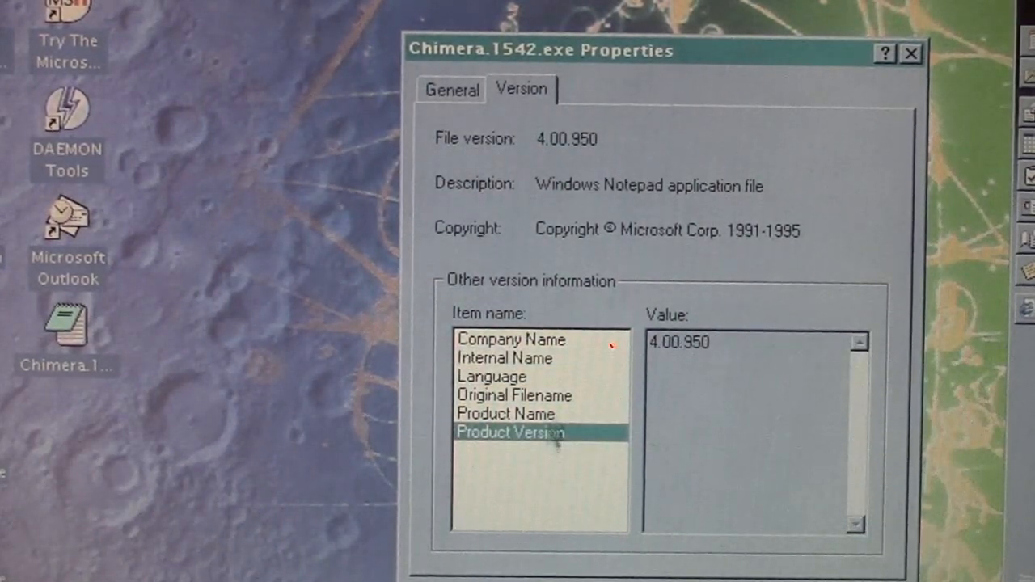
click(491, 376)
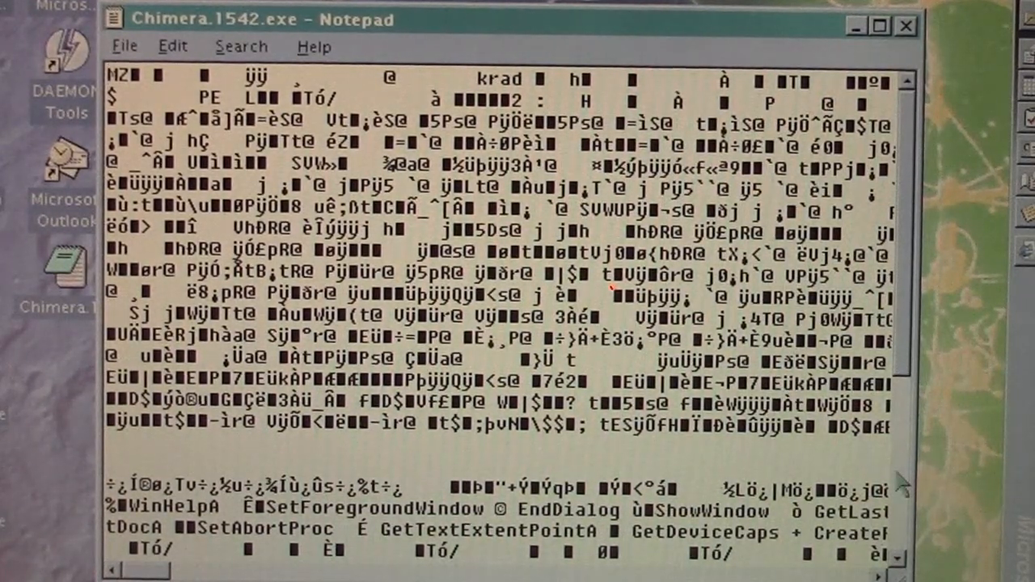
Step: Scroll through Chimera.1542.exe's garbled binary text, then close Notepad
scroll(down, 3)
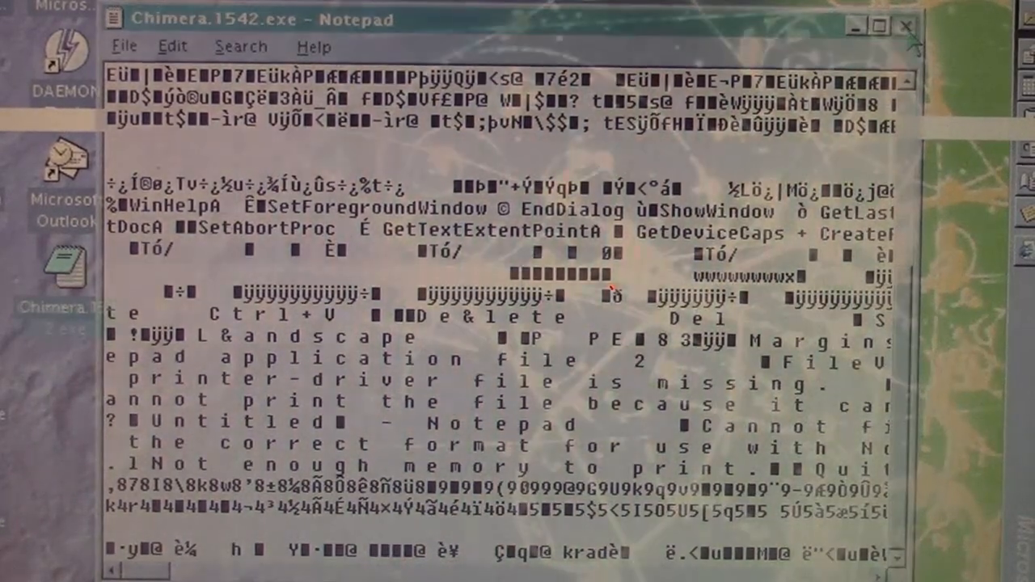
click(905, 26)
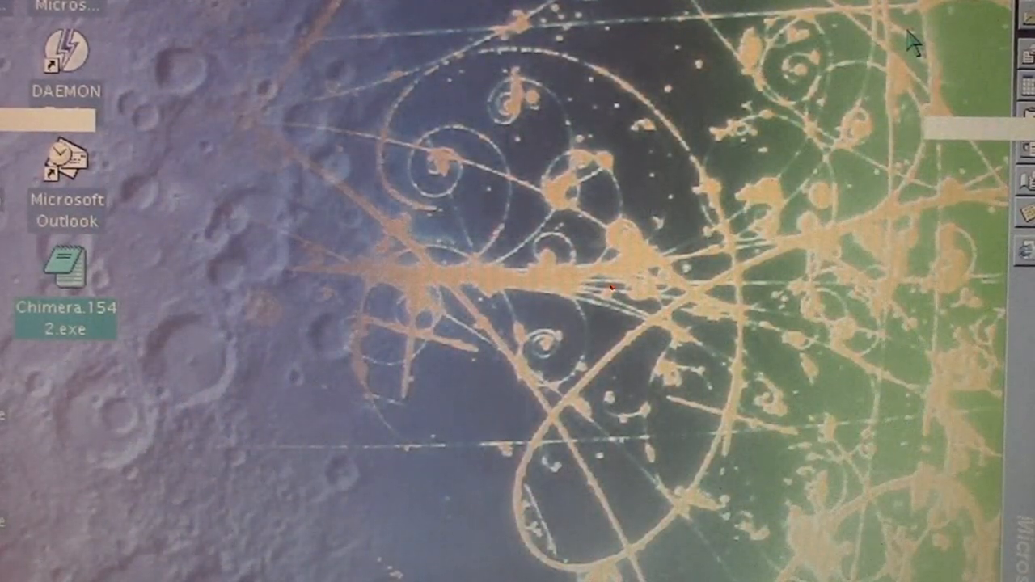
Step: Launch FileChecker from the taskbar to show its C:\WINDOWS watch list
click(136, 568)
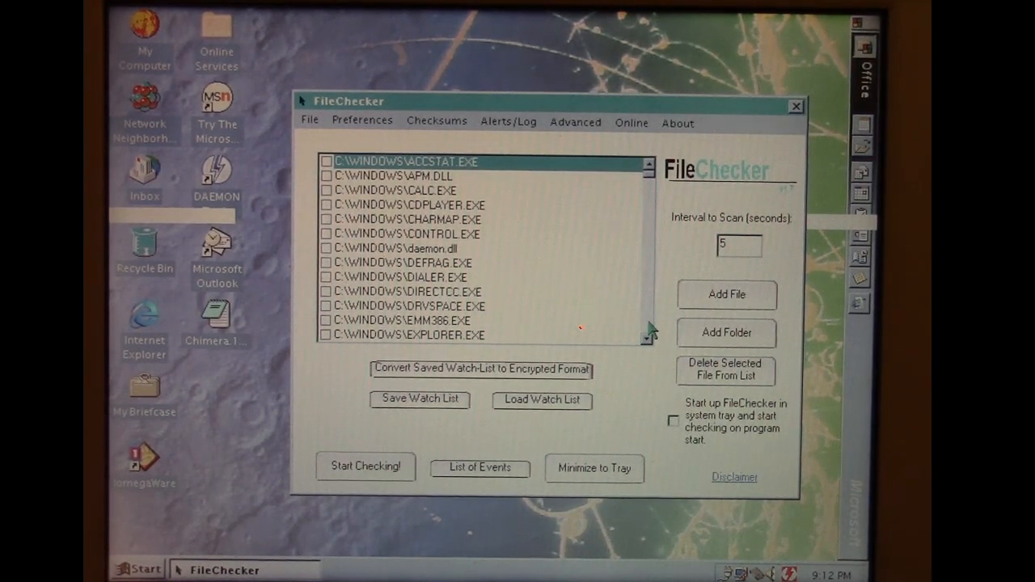
Step: Review FileChecker's List of Events log, then start checking watched files with checksums
click(365, 466)
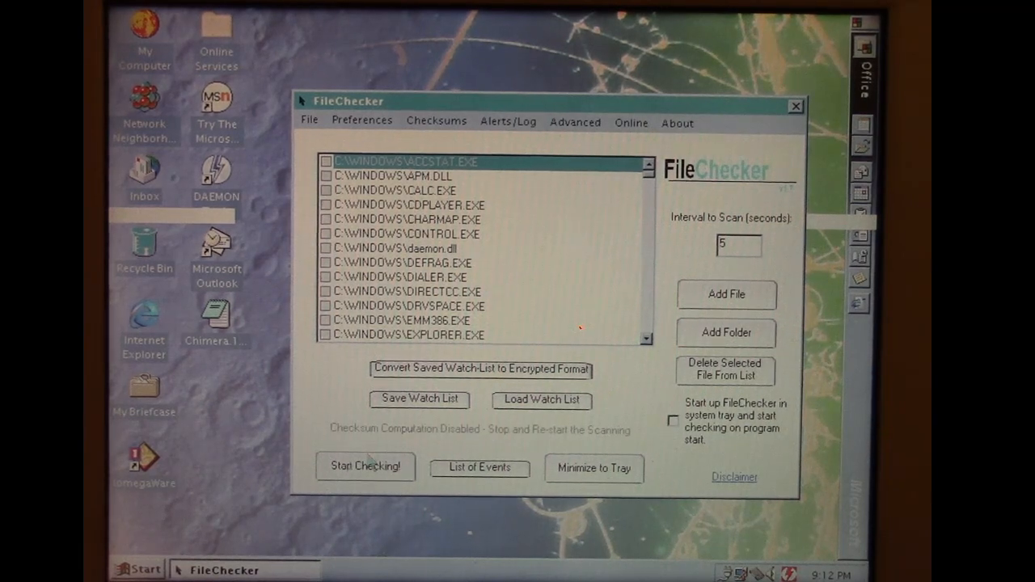
click(479, 467)
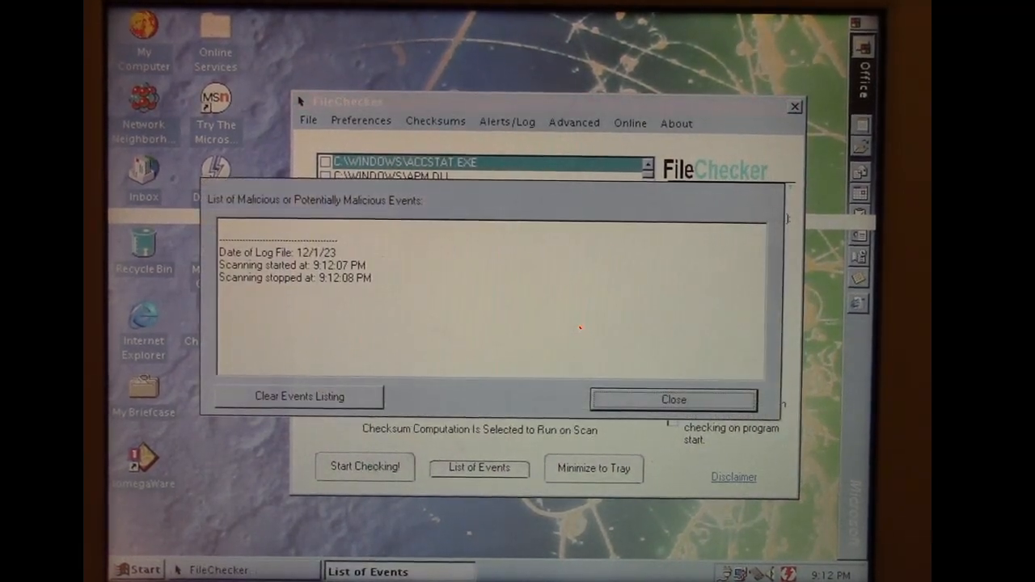
click(672, 400)
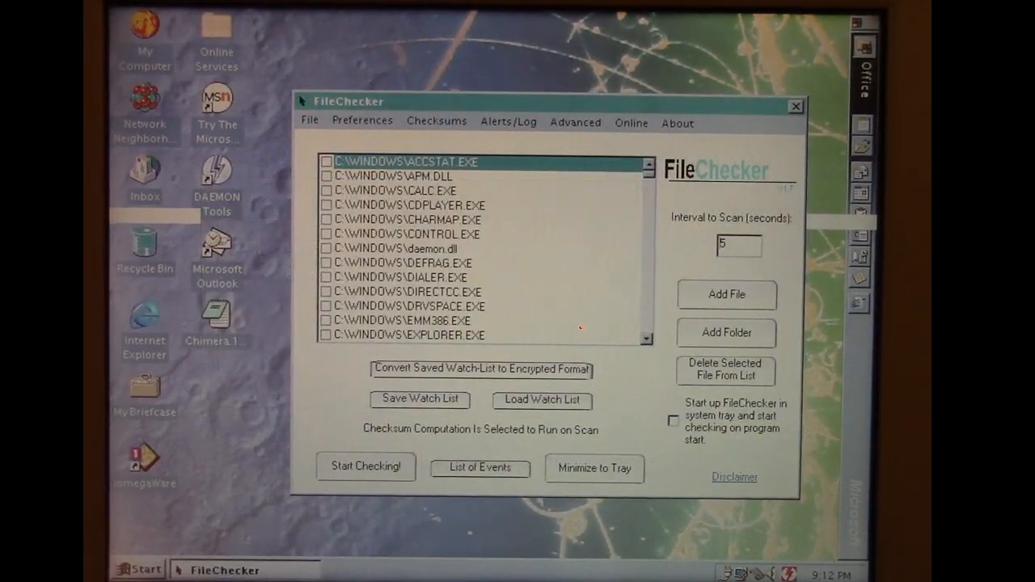
click(365, 466)
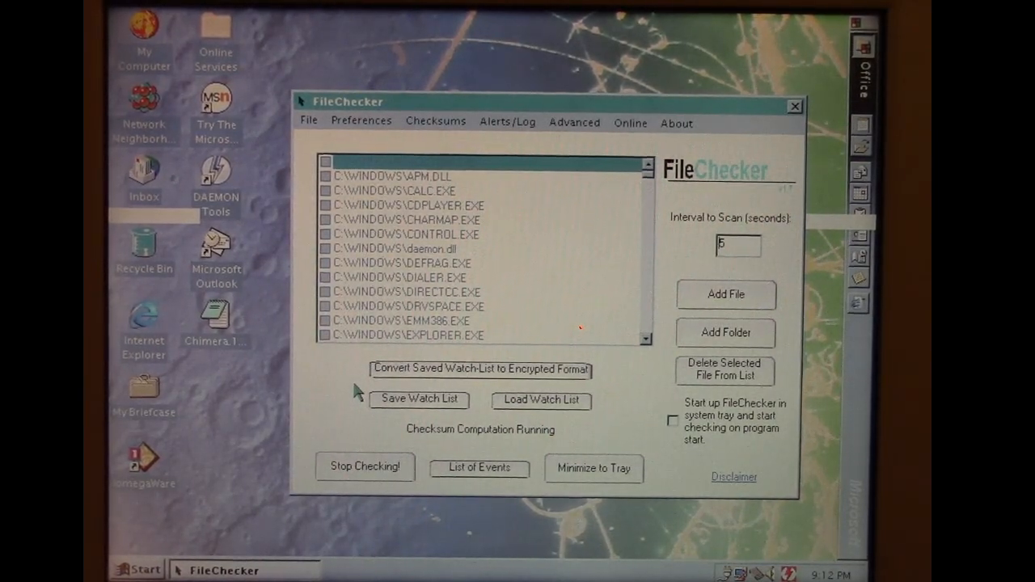
mouse_move(347, 405)
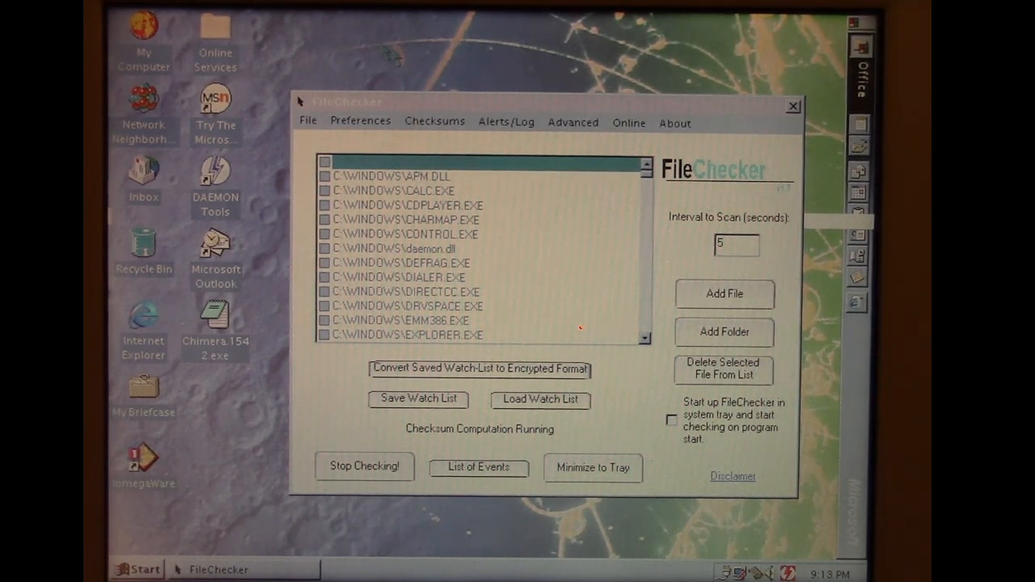
mouse_move(396, 56)
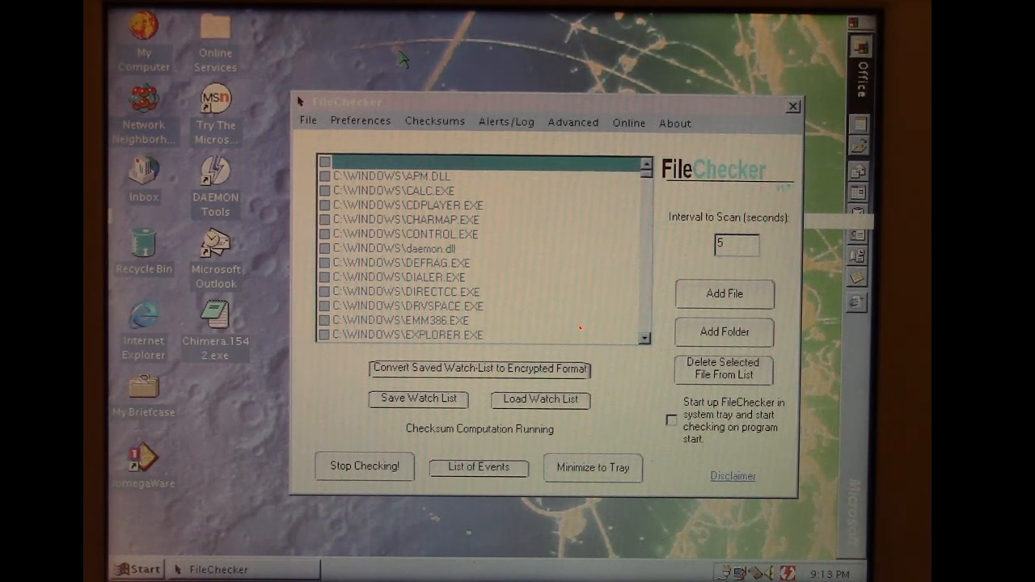
mouse_move(396, 45)
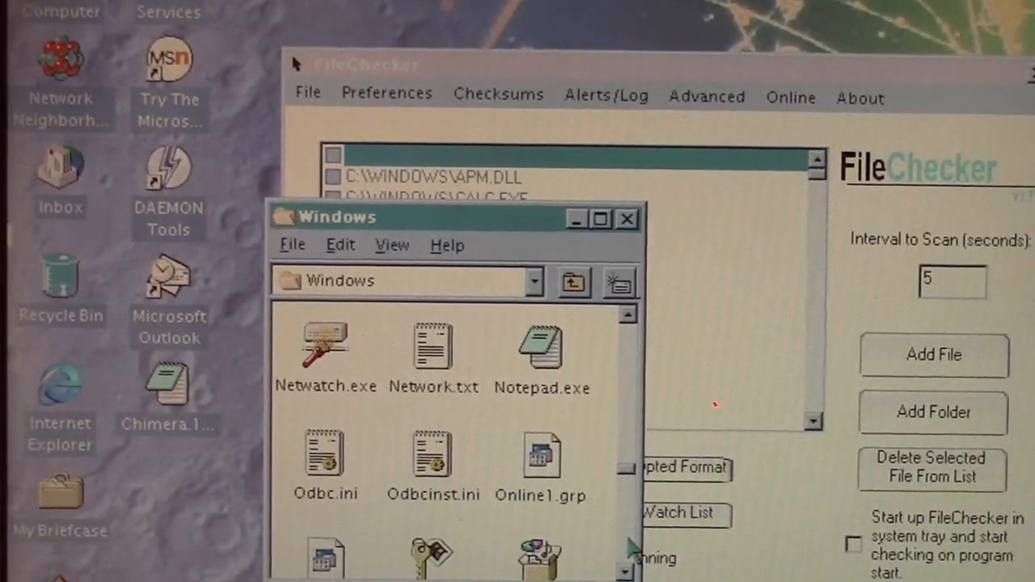
Step: Check Notepad.exe's properties: 34,304 bytes, created August 1996
right_click(541, 344)
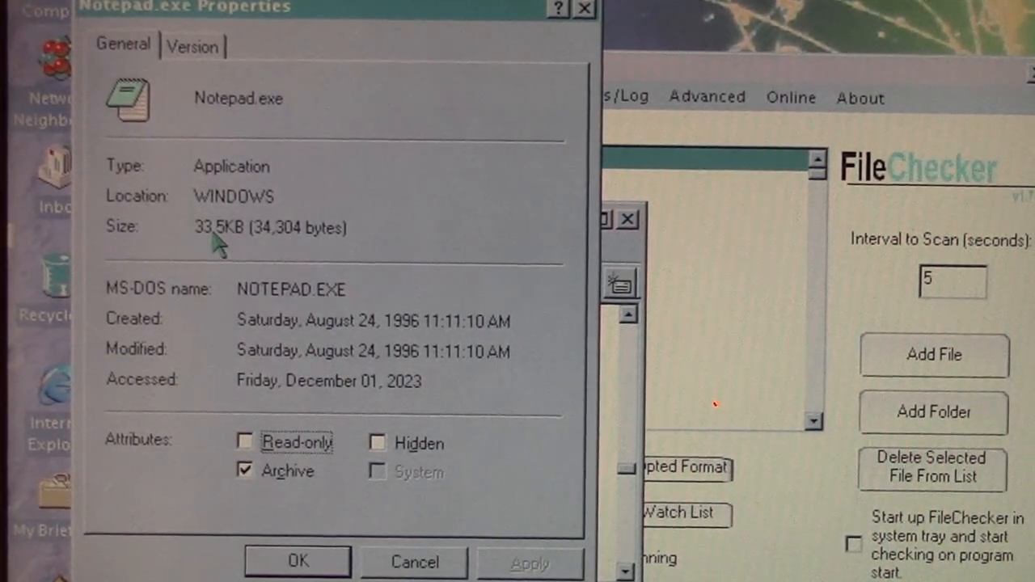
mouse_move(226, 364)
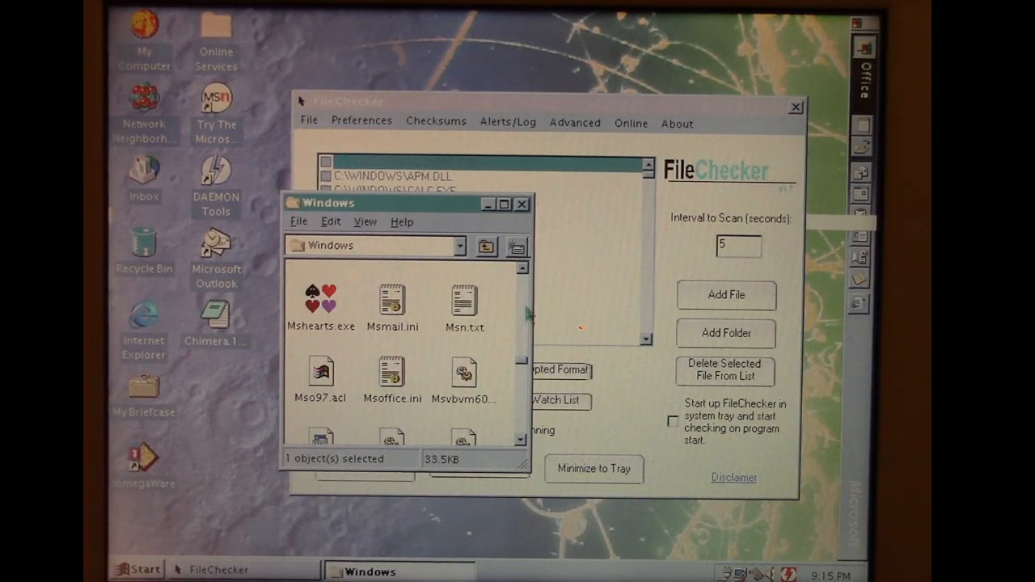
scroll(down, 3)
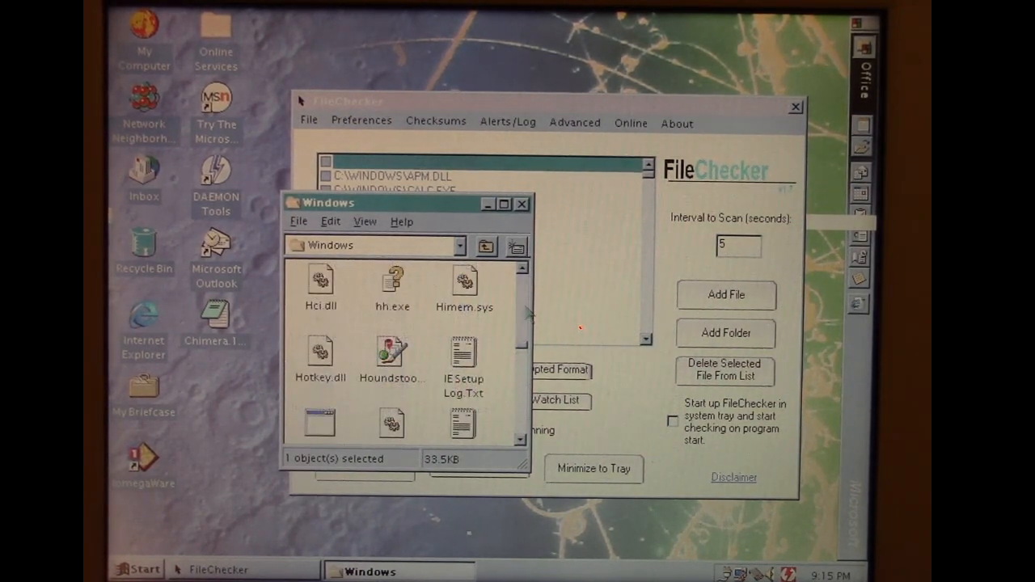
scroll(down, 3)
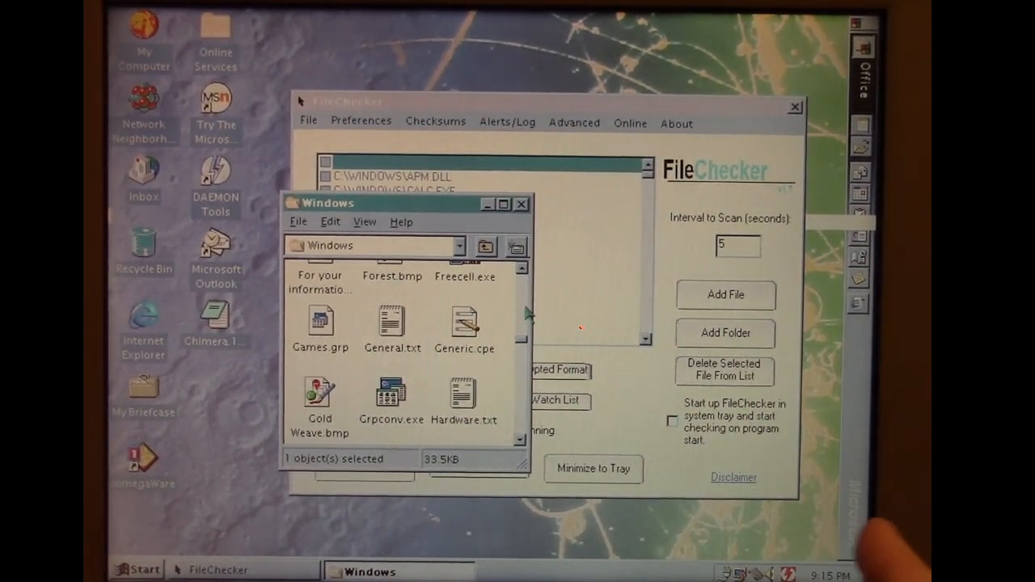
scroll(down, 3)
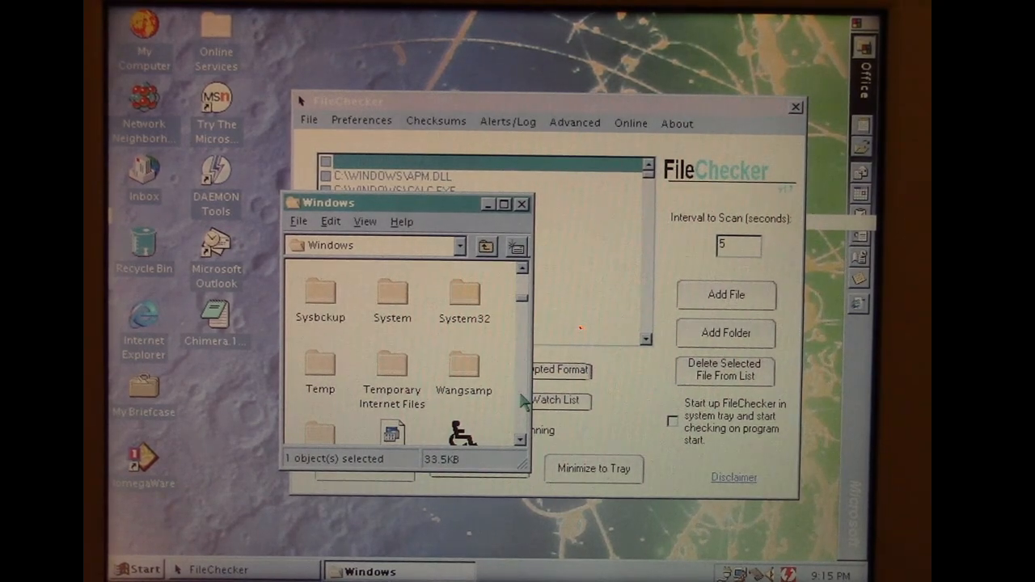
scroll(down, 3)
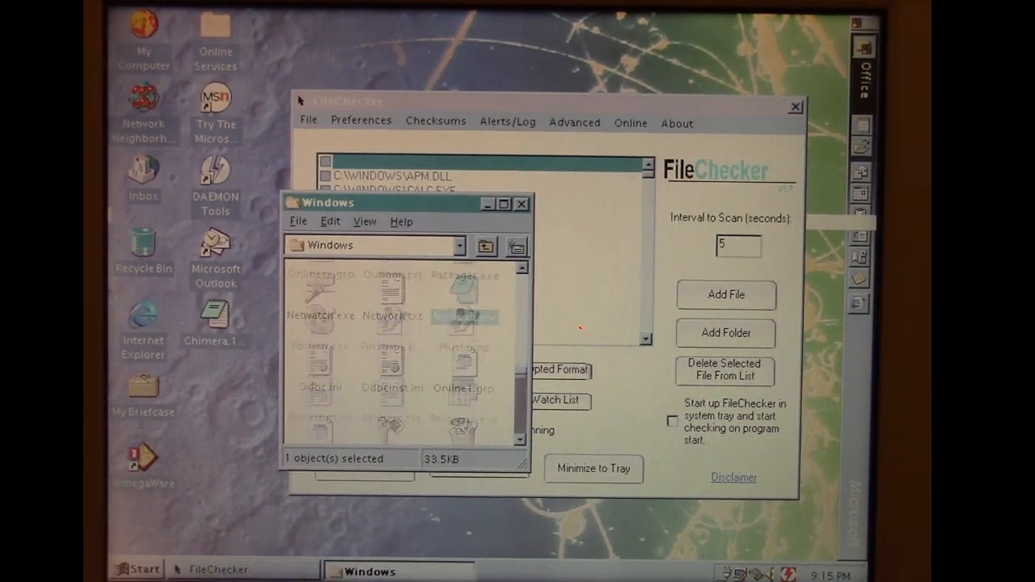
scroll(down, 3)
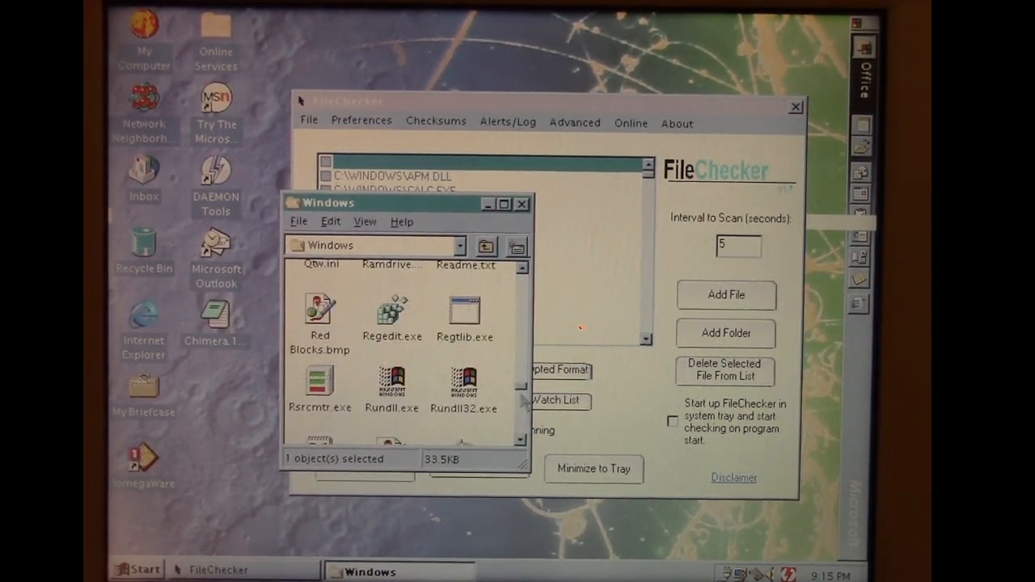
scroll(down, 3)
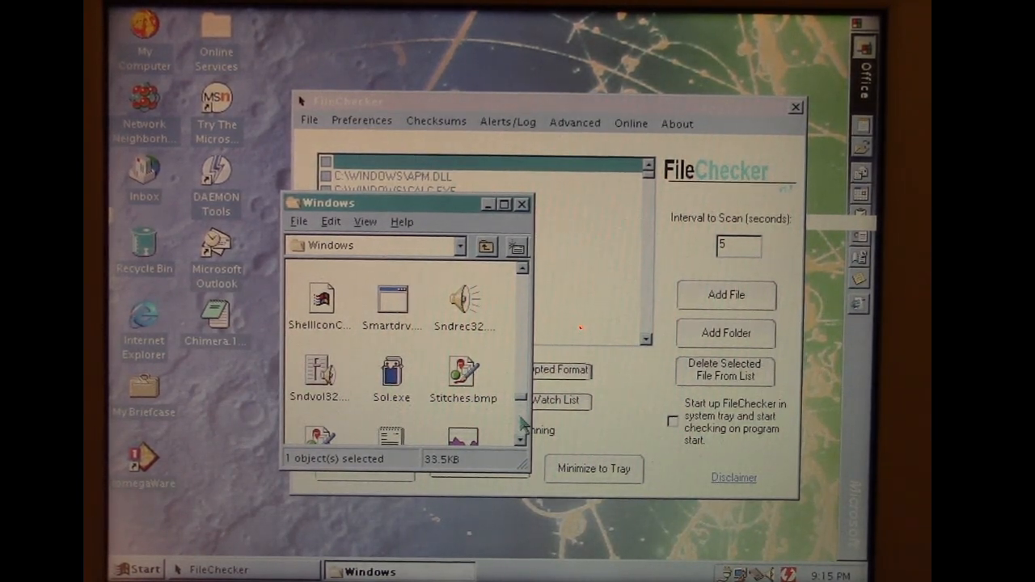
scroll(down, 3)
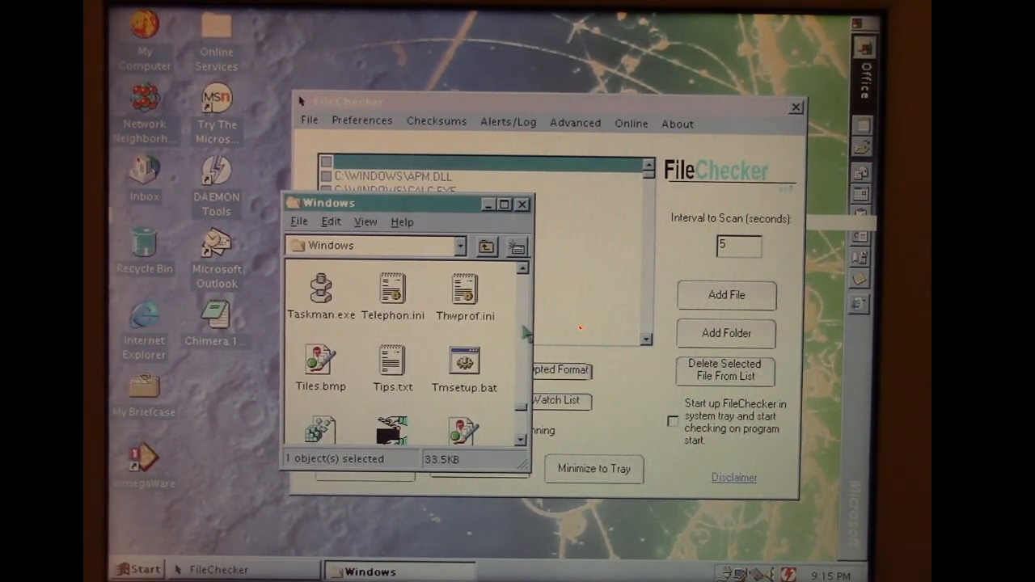
Step: Expand the Start menu's Programs list of installed applications
click(135, 569)
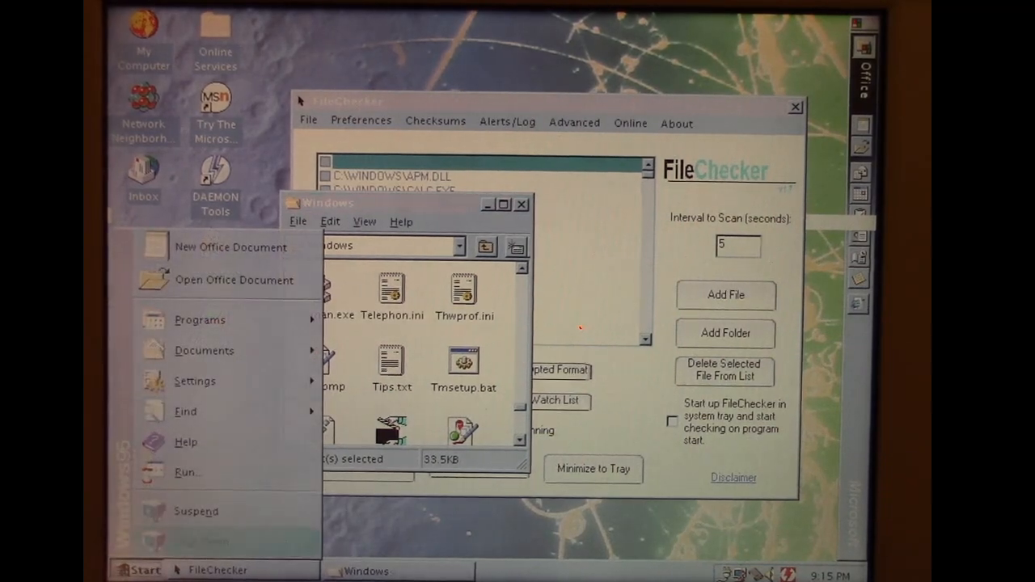
click(200, 319)
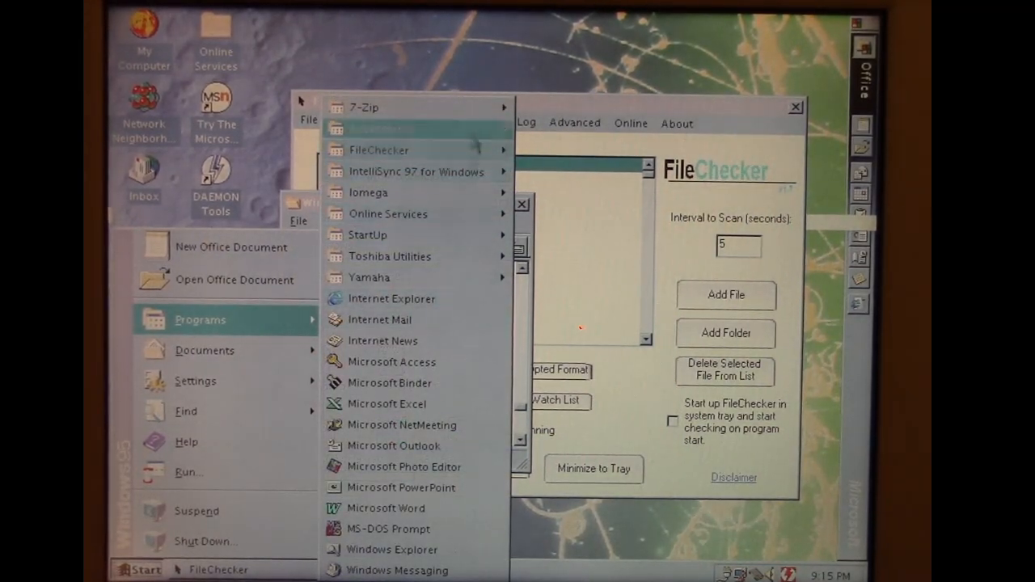
mouse_move(380, 129)
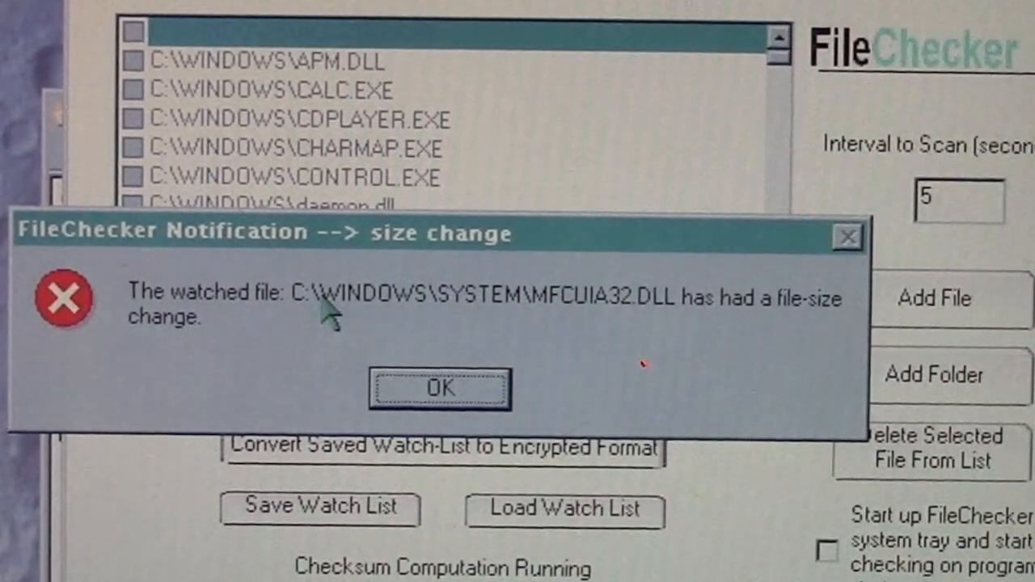
mouse_move(800, 360)
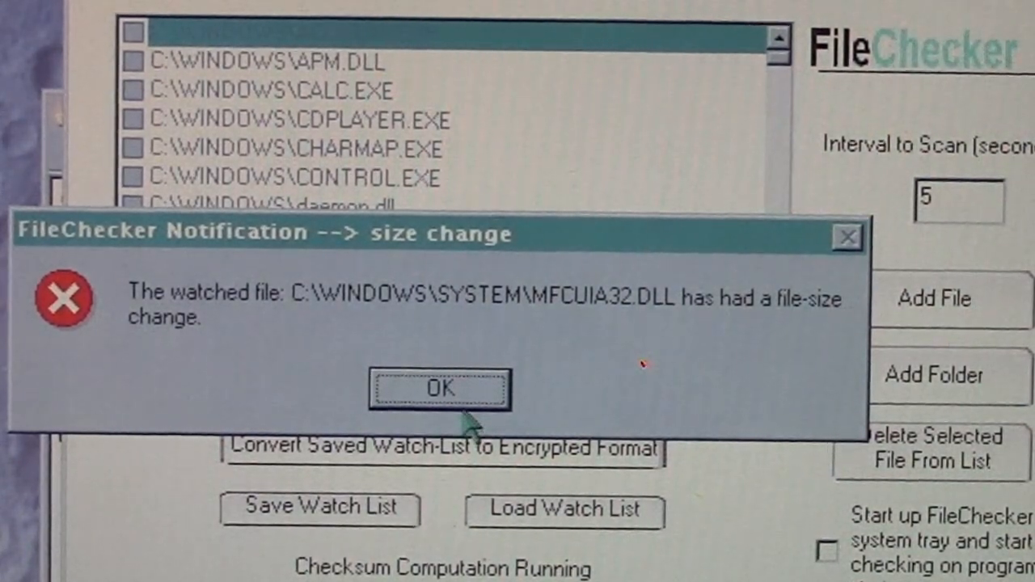
Step: Dismiss both MFCUIA32.DLL alerts for size change and modified date
click(439, 389)
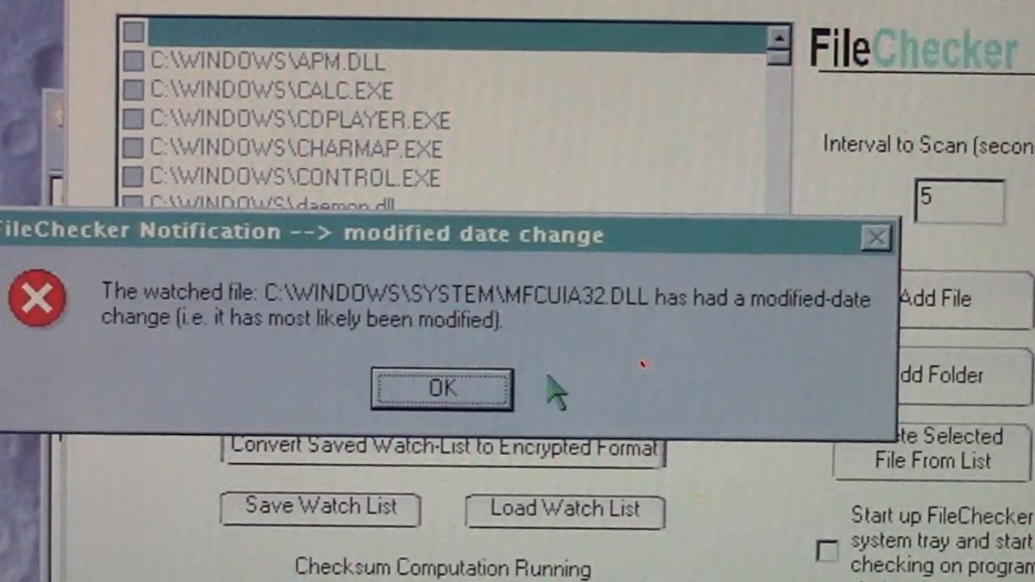
mouse_move(546, 396)
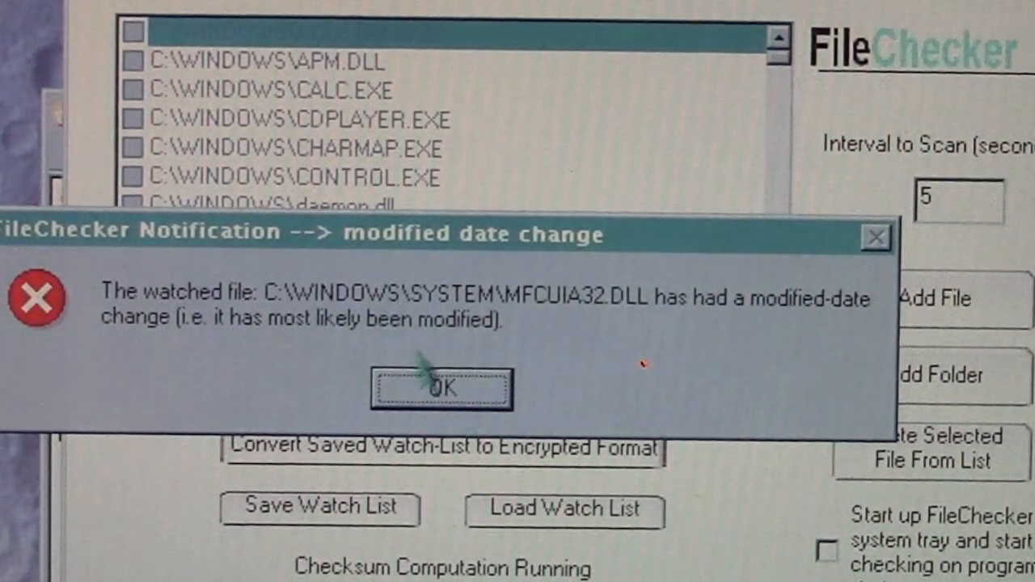
click(440, 388)
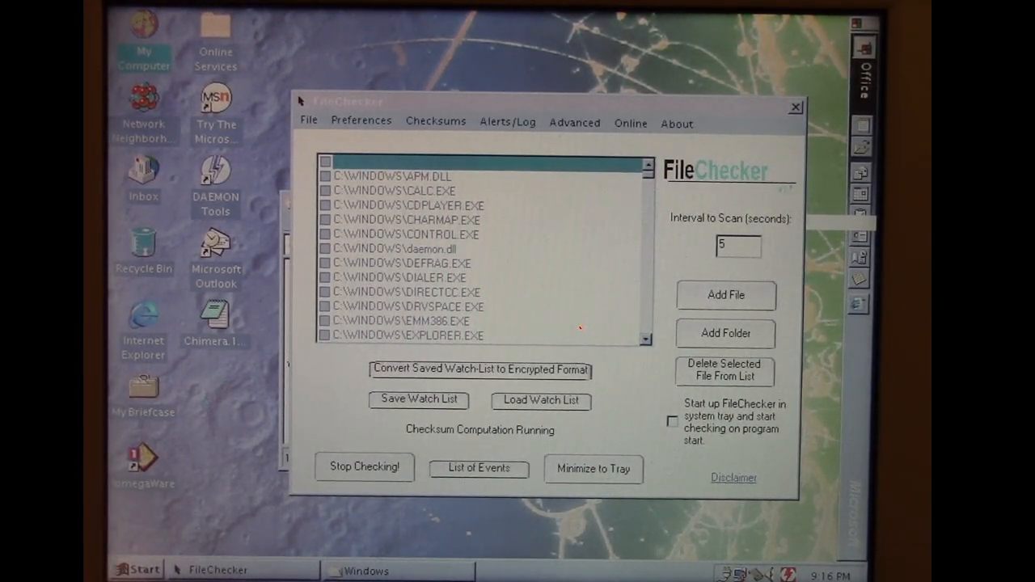
Step: Open and close a blank WordPad document, then dismiss the RUNDLL32.EXE size-change alert
click(138, 569)
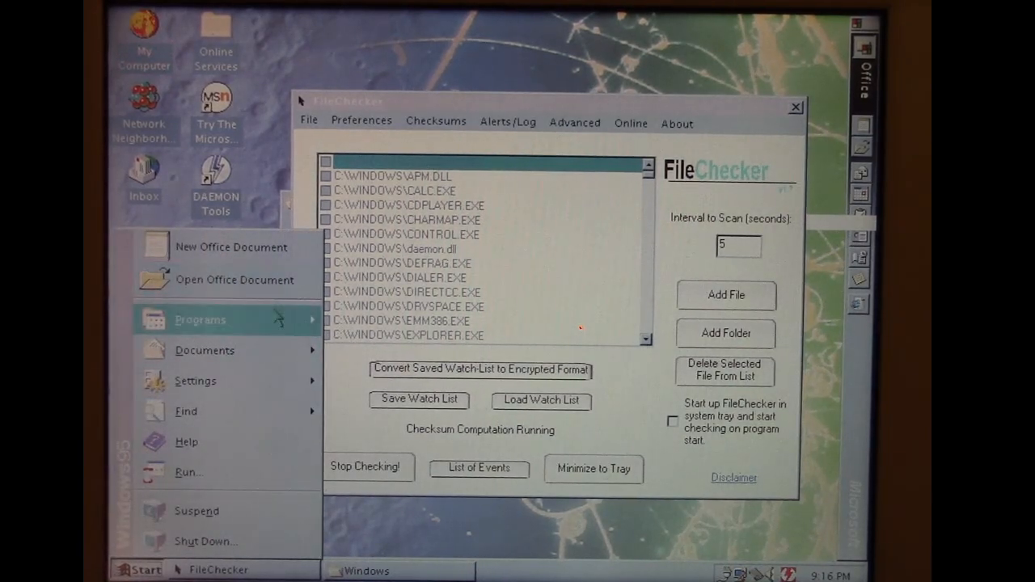
click(199, 320)
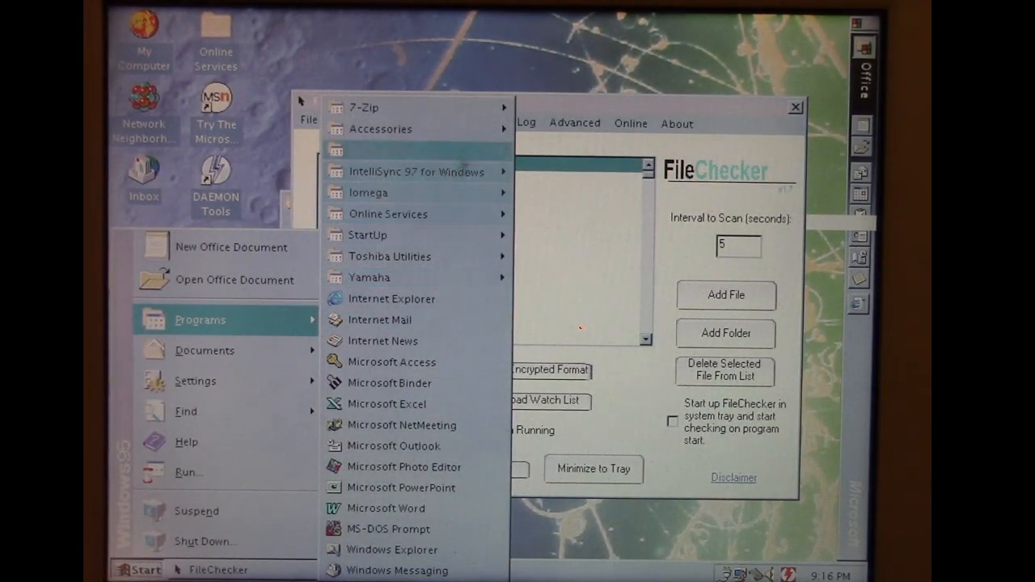
mouse_move(380, 128)
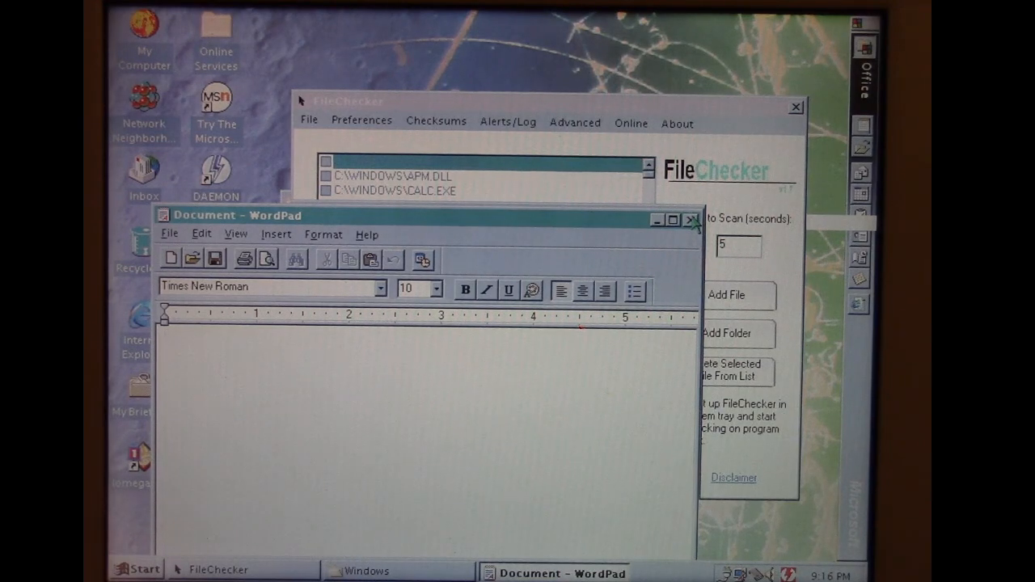
click(347, 100)
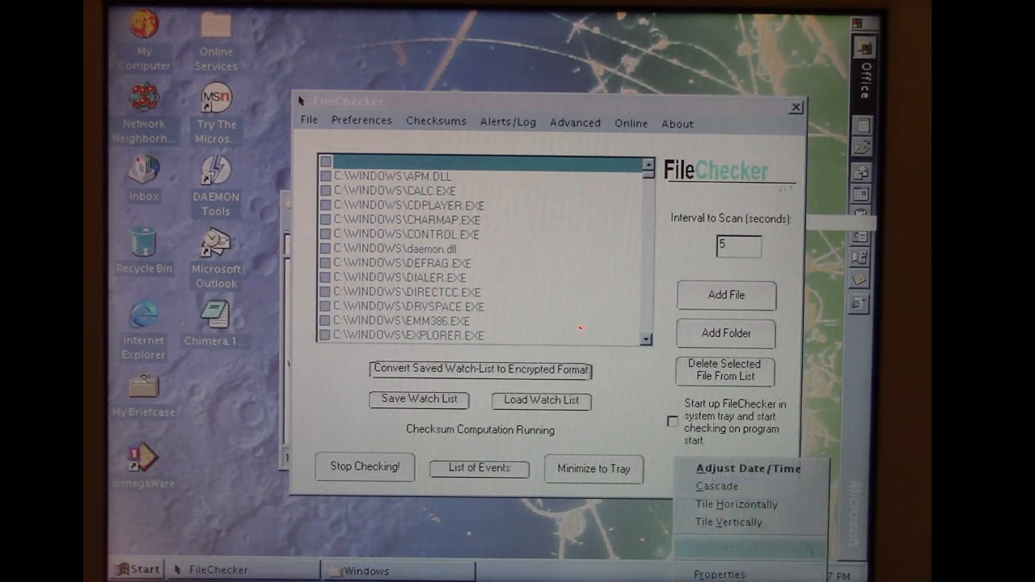
click(747, 468)
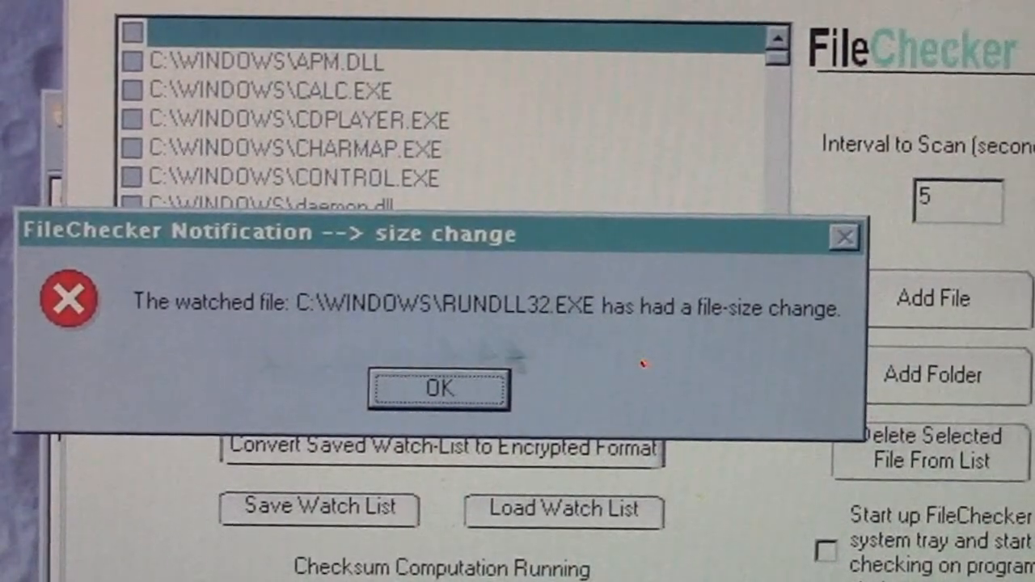
mouse_move(521, 352)
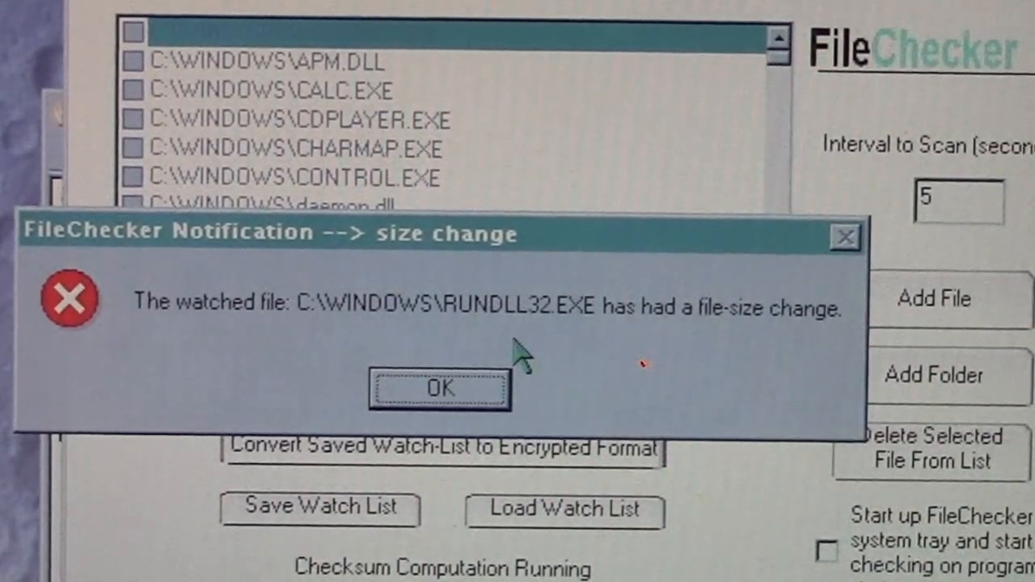
click(439, 388)
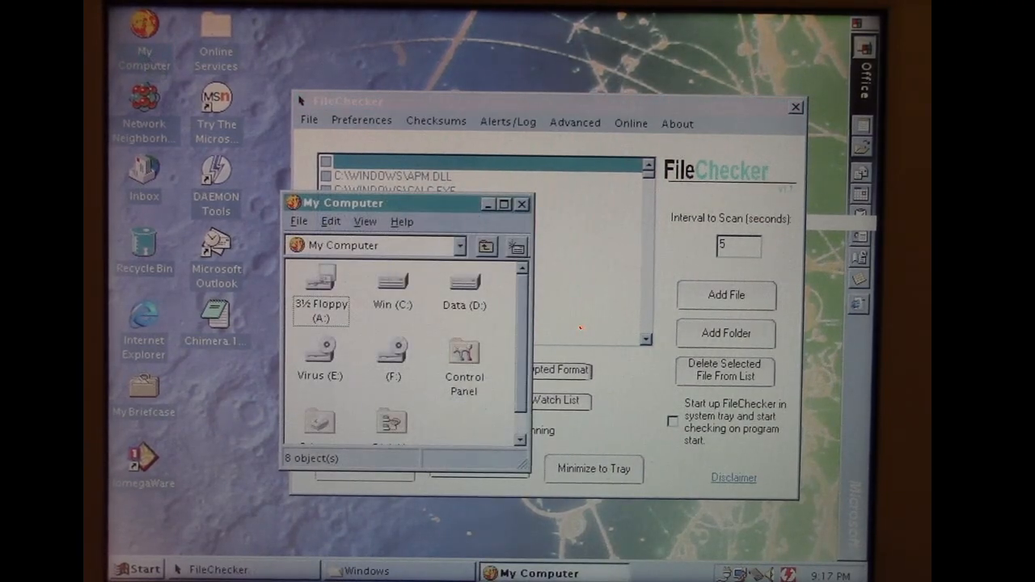
Step: Open drive C's Windows folder and dismiss the NOTEPAD.EXE size-change alert
double_click(392, 283)
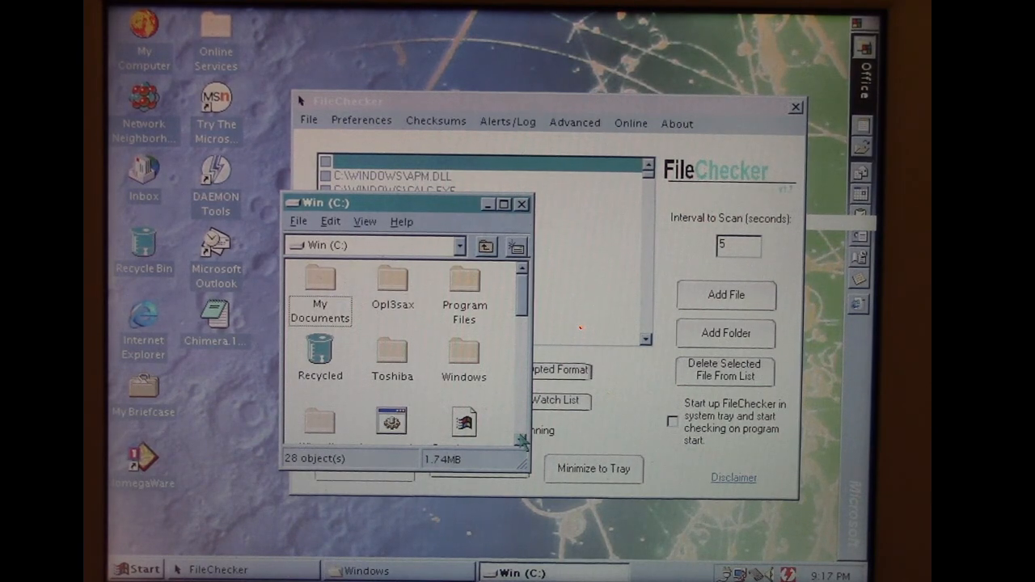
scroll(down, 3)
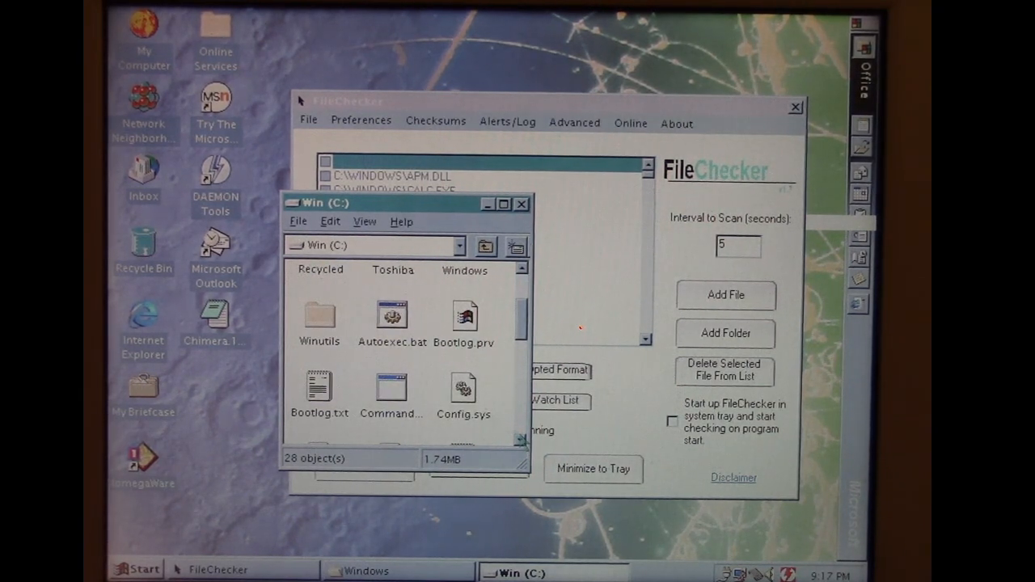
right_click(391, 315)
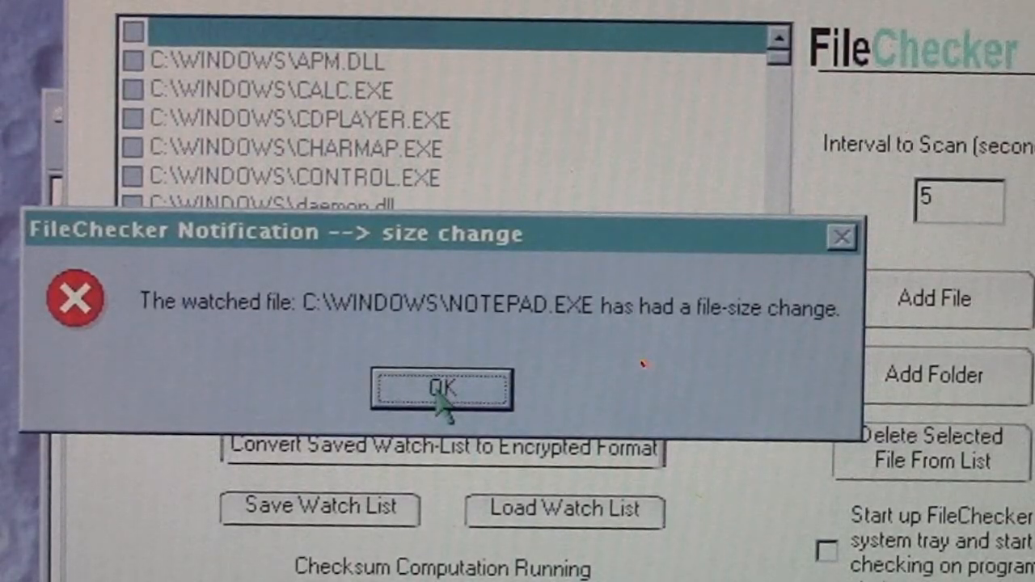
click(441, 391)
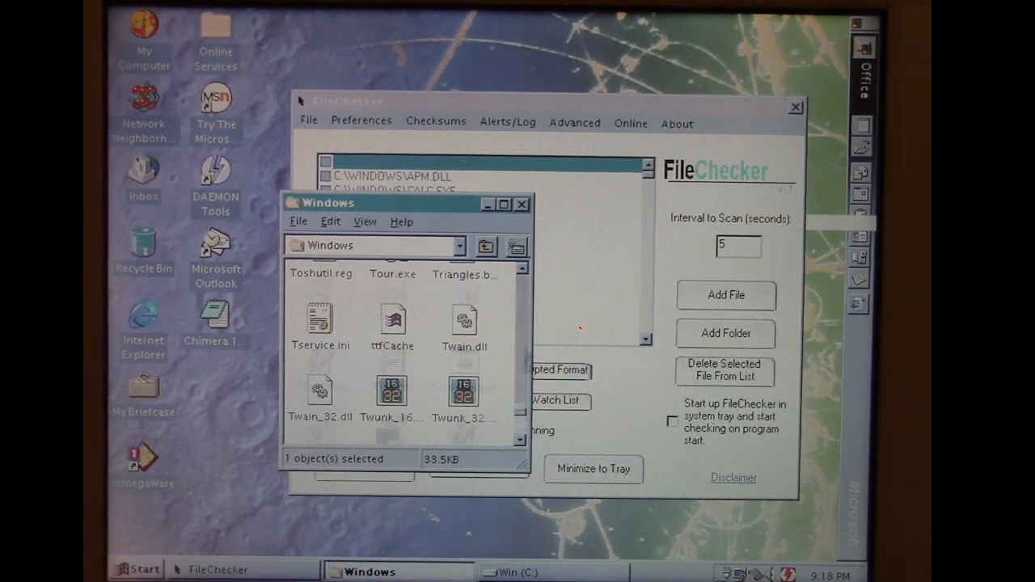
scroll(down, 3)
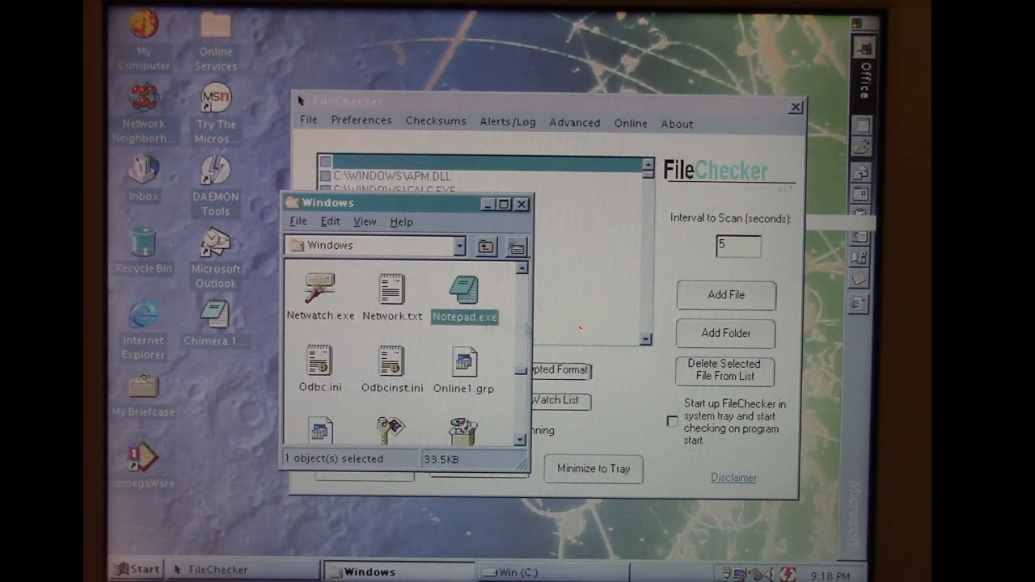
right_click(464, 291)
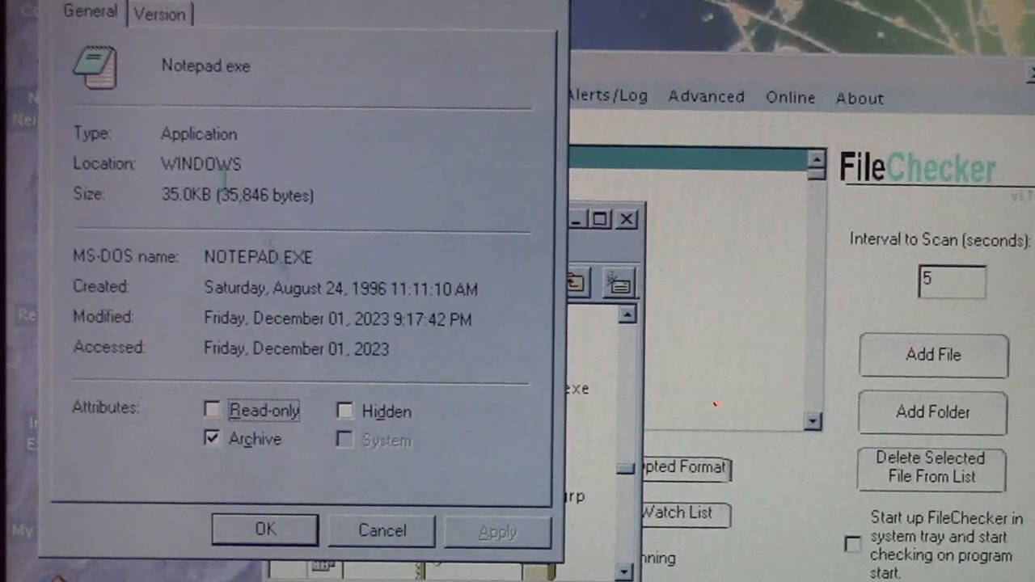
mouse_move(150, 321)
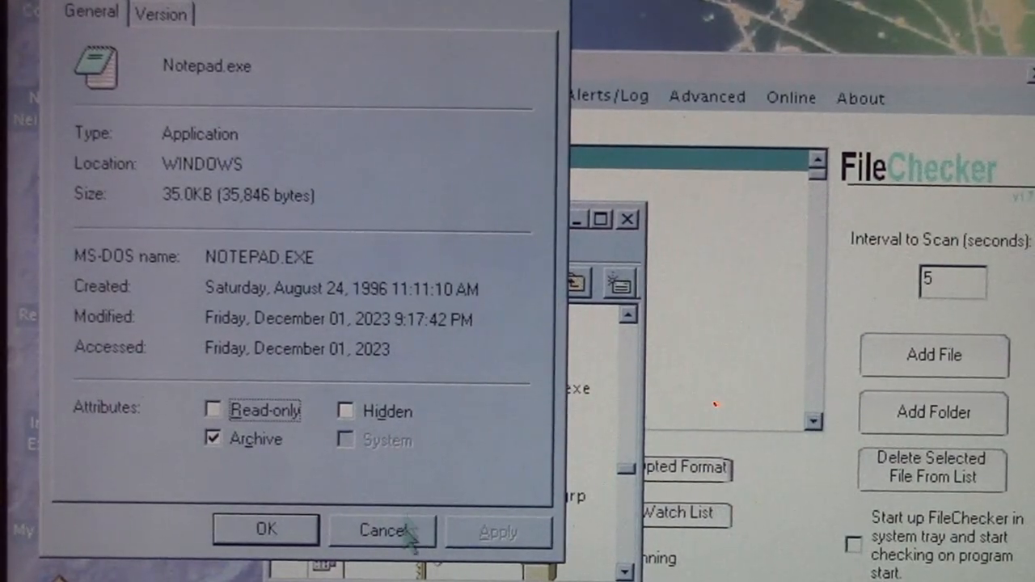
click(382, 531)
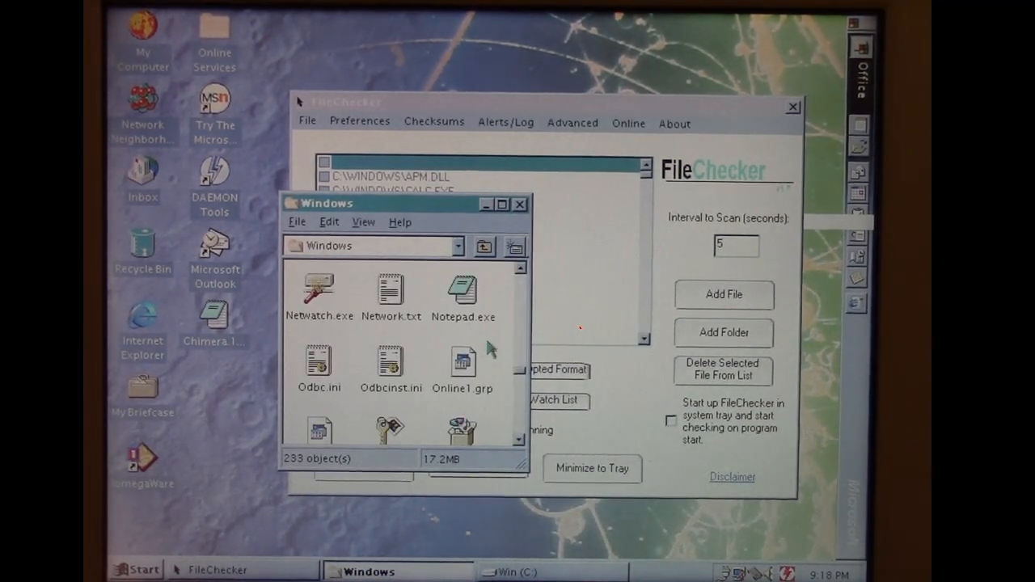
mouse_move(521, 320)
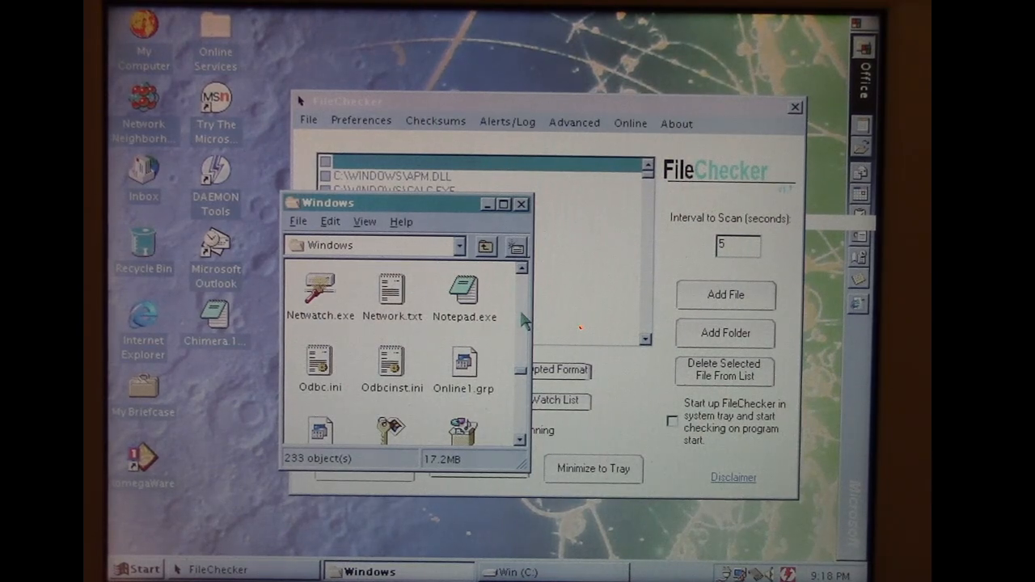
Step: Scroll the Windows folder and launch Calc.exe
scroll(down, 3)
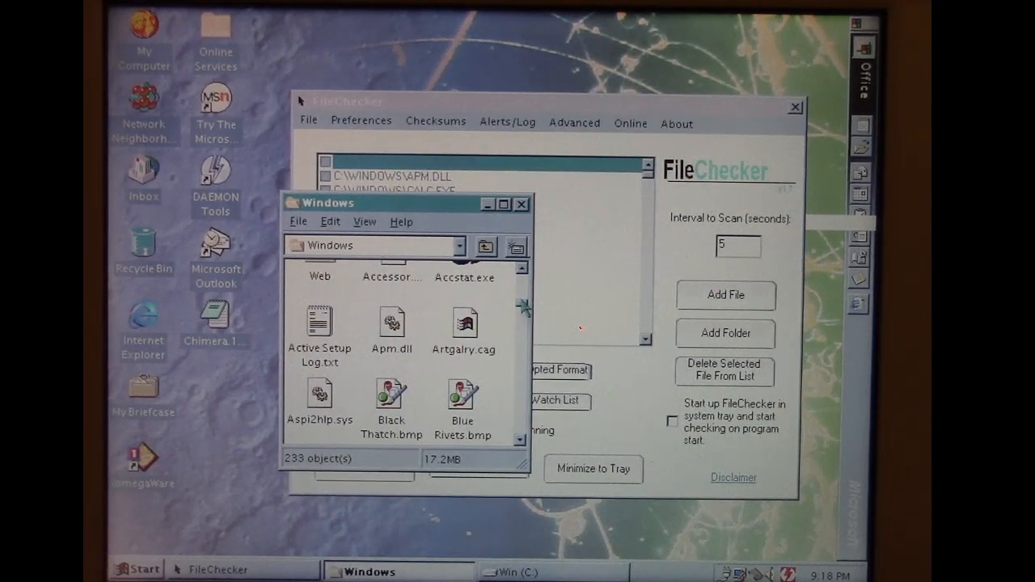
scroll(down, 3)
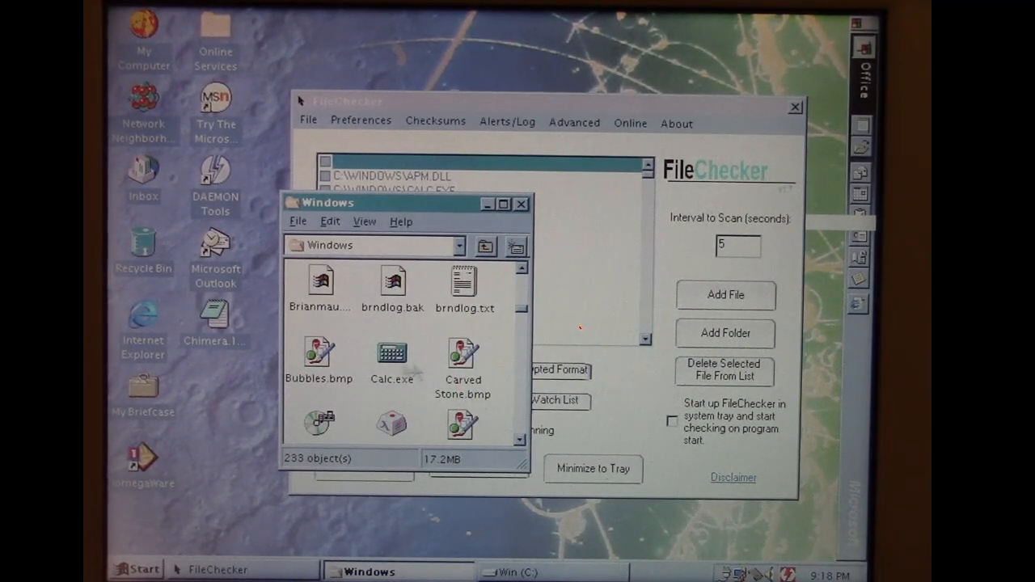
double_click(391, 356)
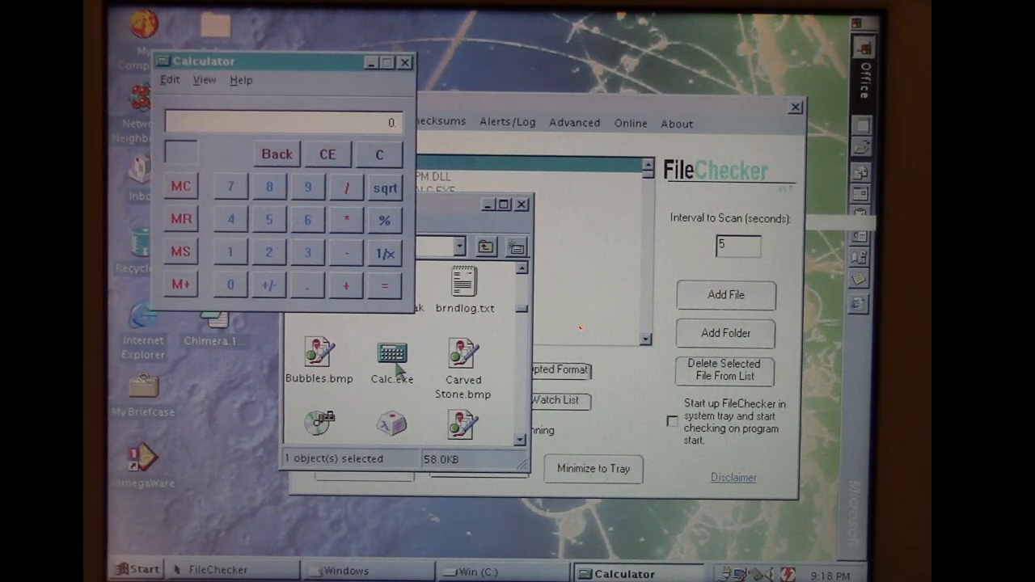
mouse_move(497, 222)
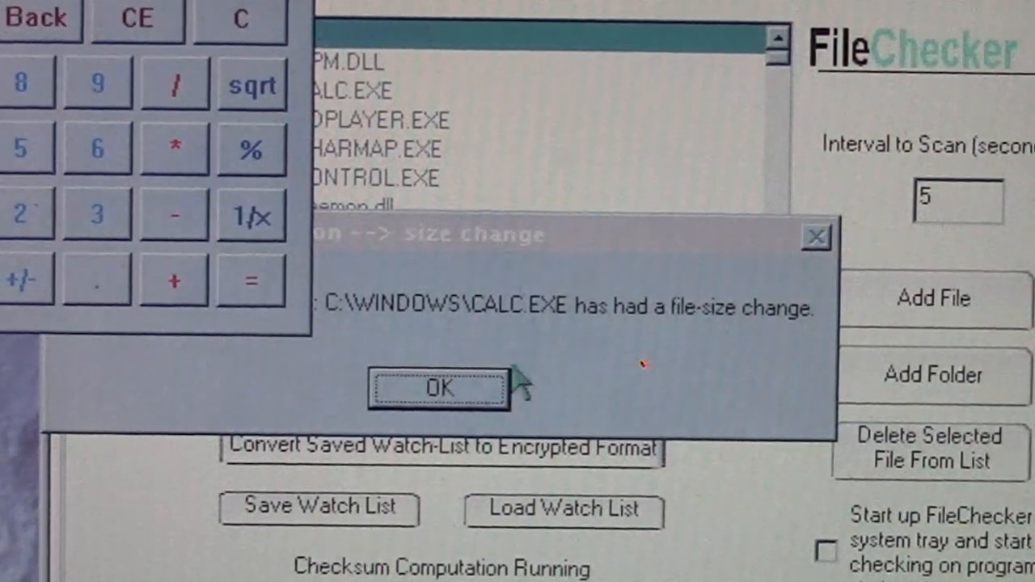
Step: Dismiss the CALC.EXE size-change and modified-date alerts
click(437, 389)
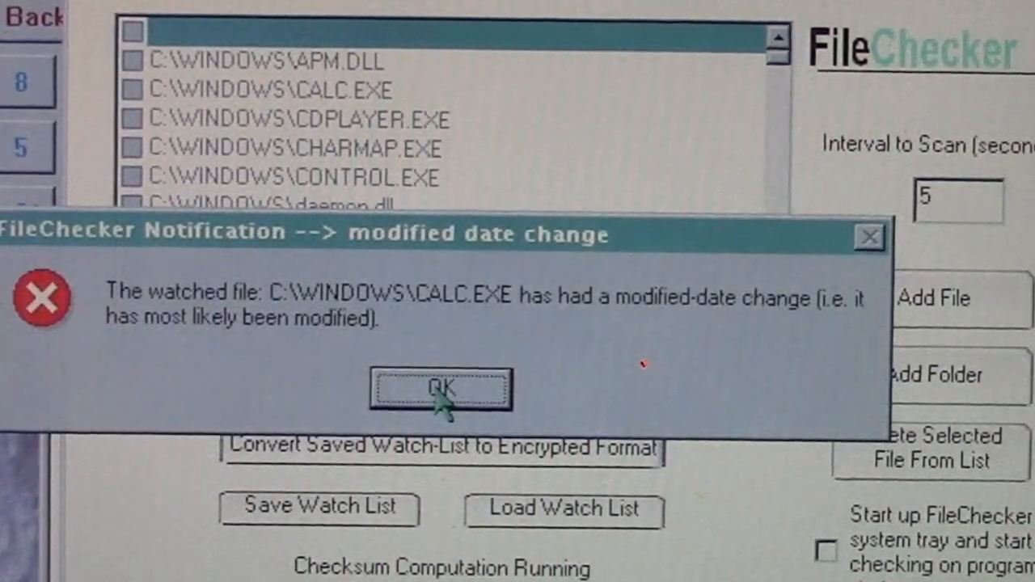
click(440, 389)
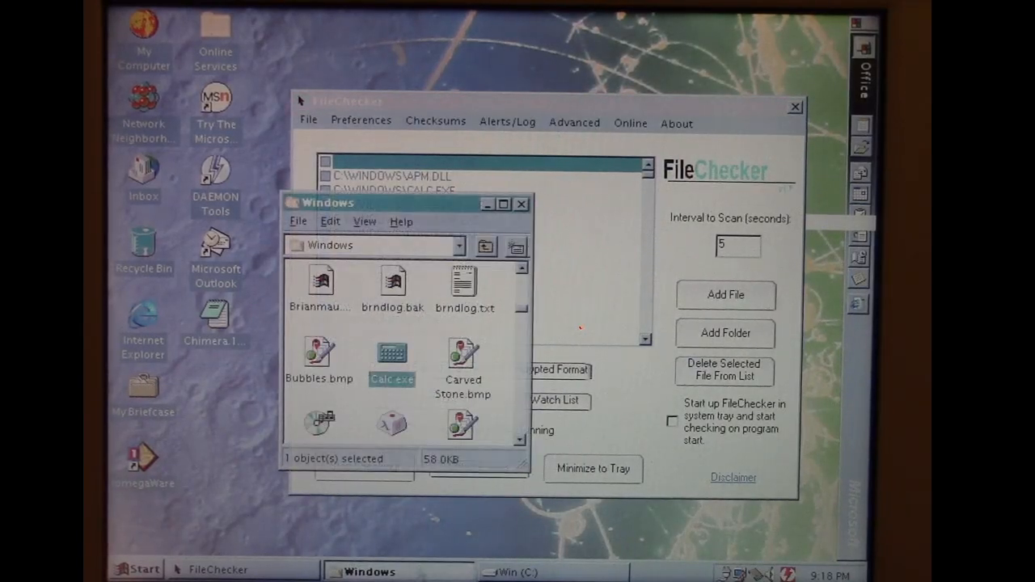
scroll(down, 3)
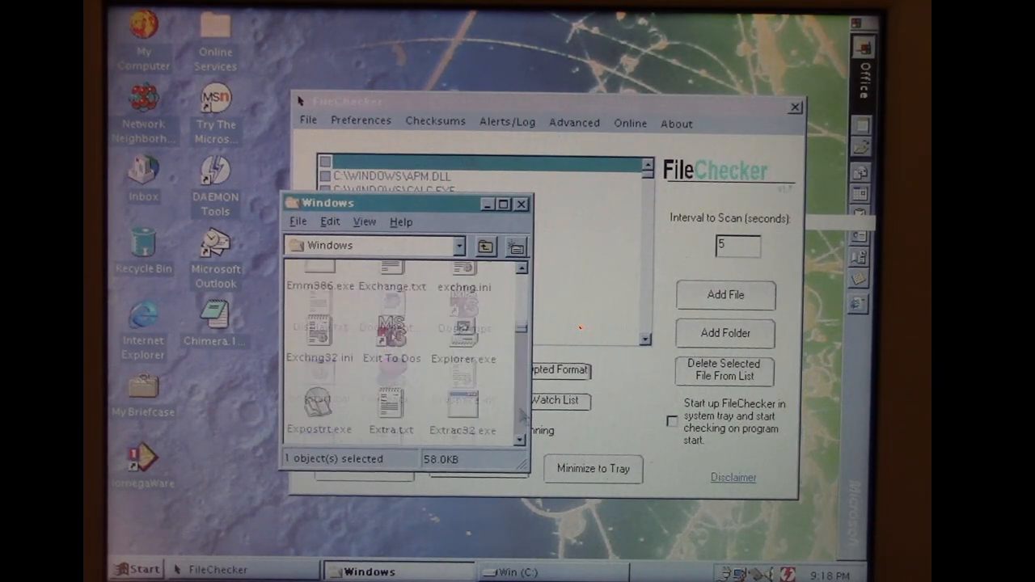
scroll(down, 3)
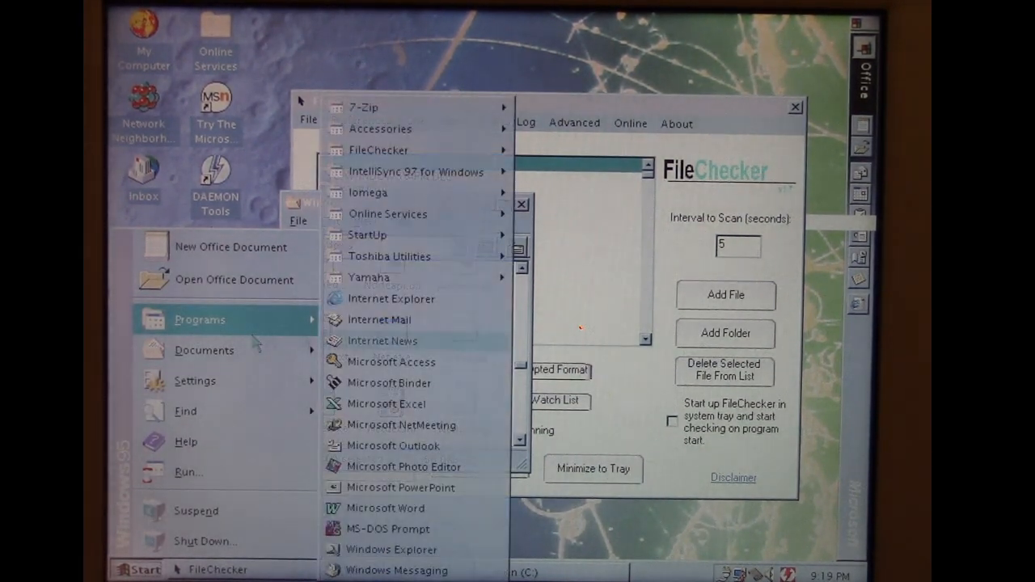
mouse_move(386, 507)
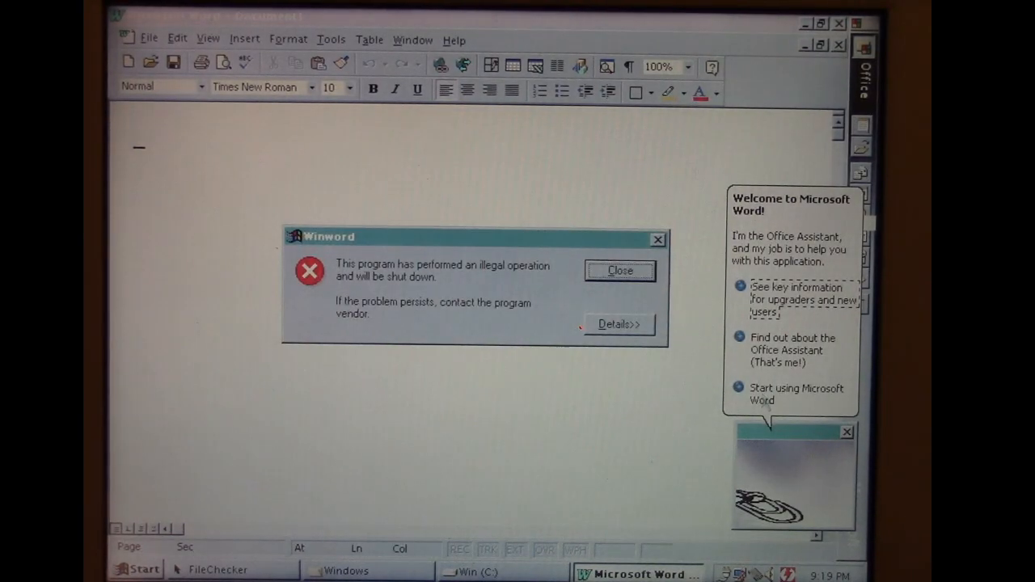
mouse_move(618, 343)
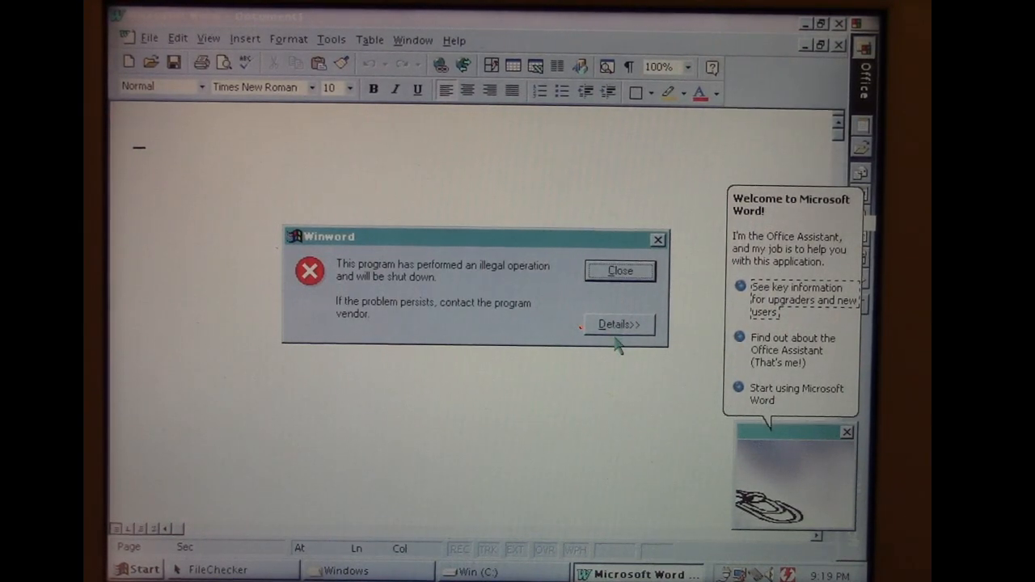
Step: Show the crash details, revealing an invalid page fault in MSO97.DLL
click(619, 325)
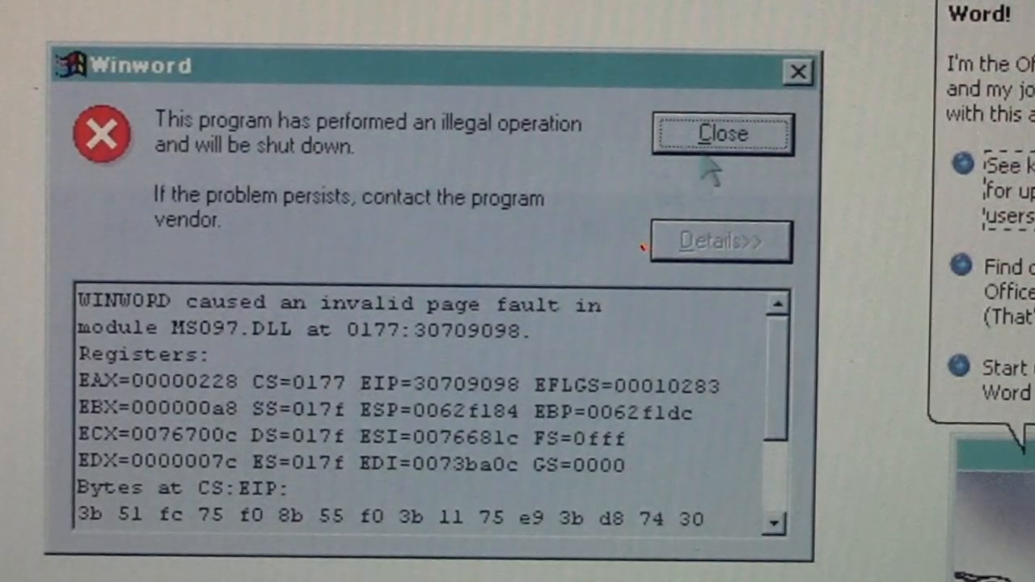
mouse_move(833, 222)
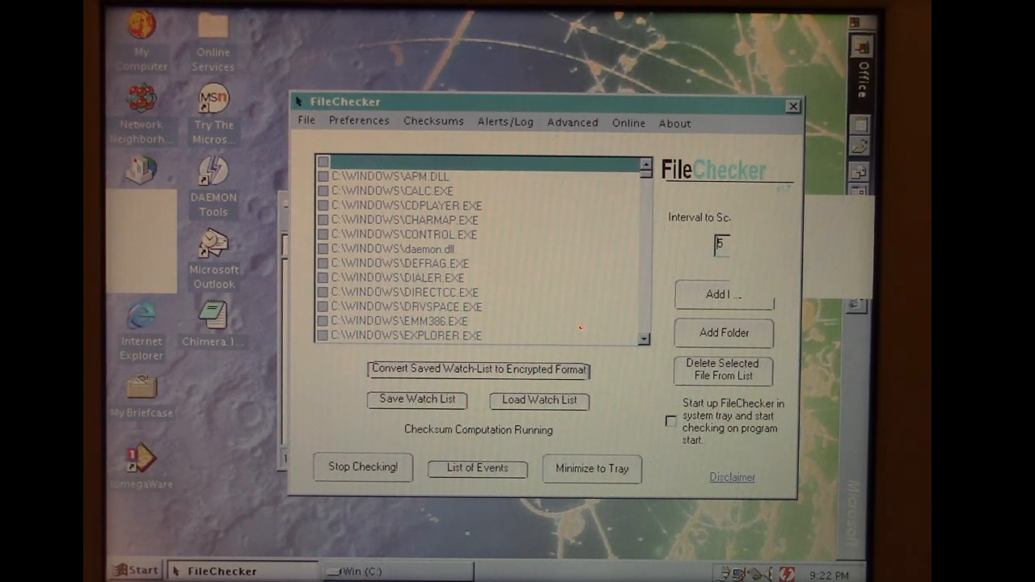
mouse_move(351, 396)
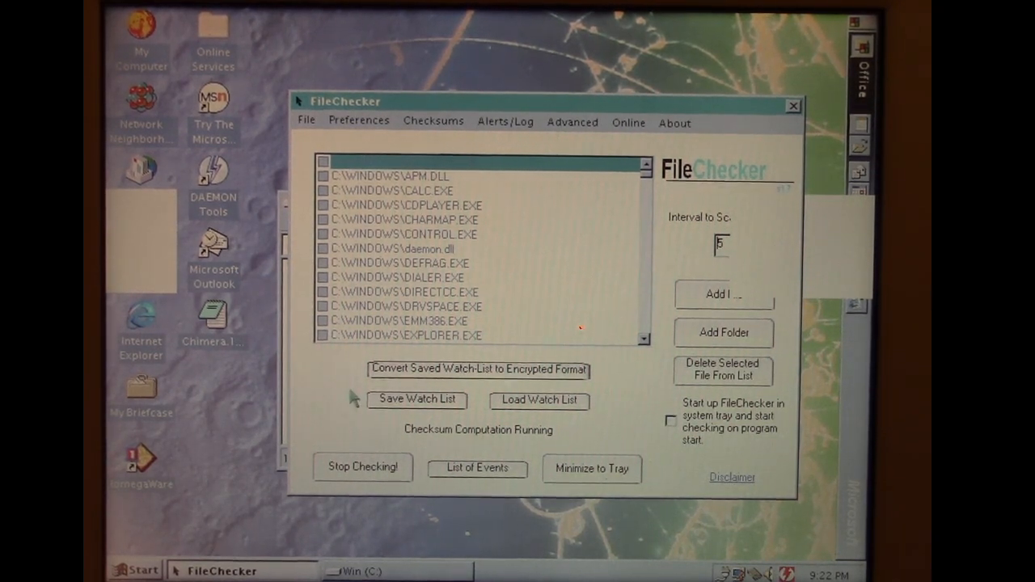
Step: Review the event log of flagged NOTEPAD.EXE and CALC.EXE changes, then close it
click(476, 468)
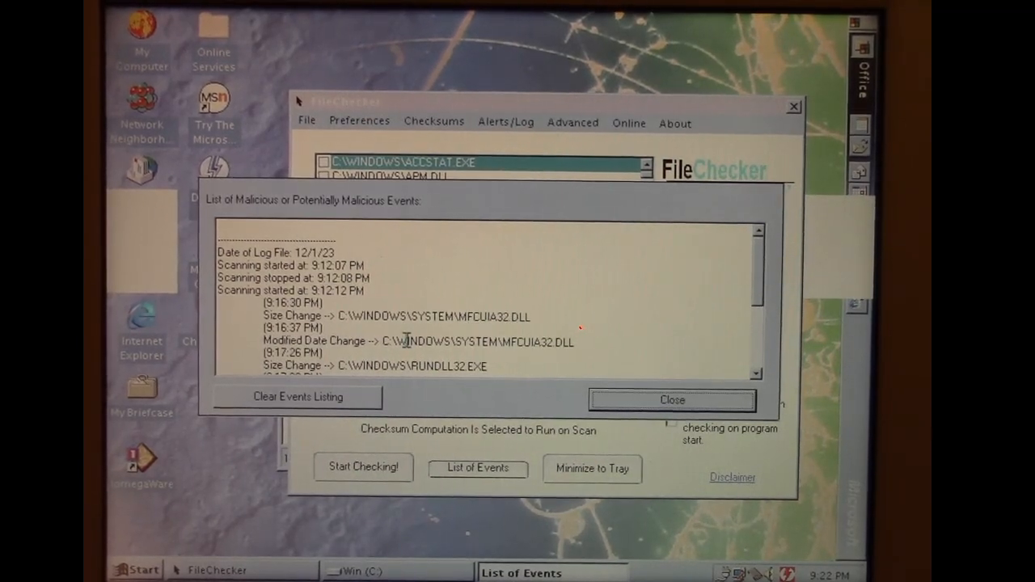
mouse_move(739, 328)
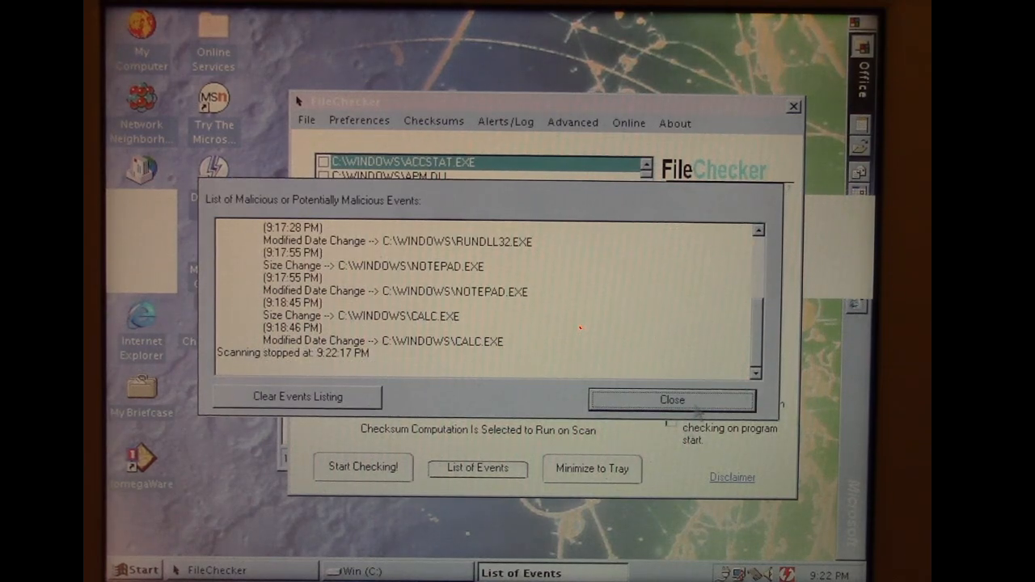
click(672, 399)
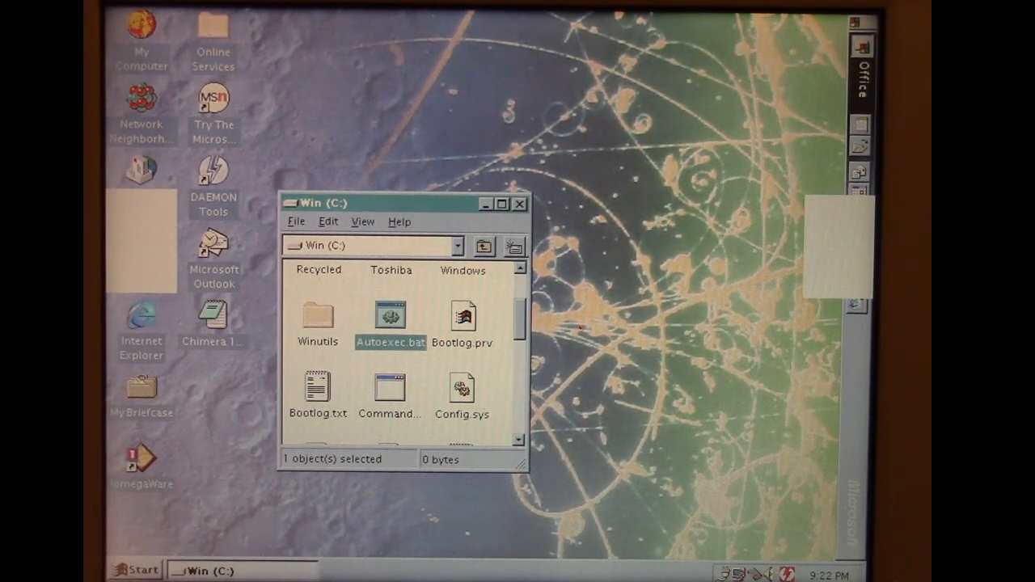
Step: Relaunch FileChecker, view and close its page-fault report, and acknowledge run-time error 339 (vbCrC.ocx)
click(135, 569)
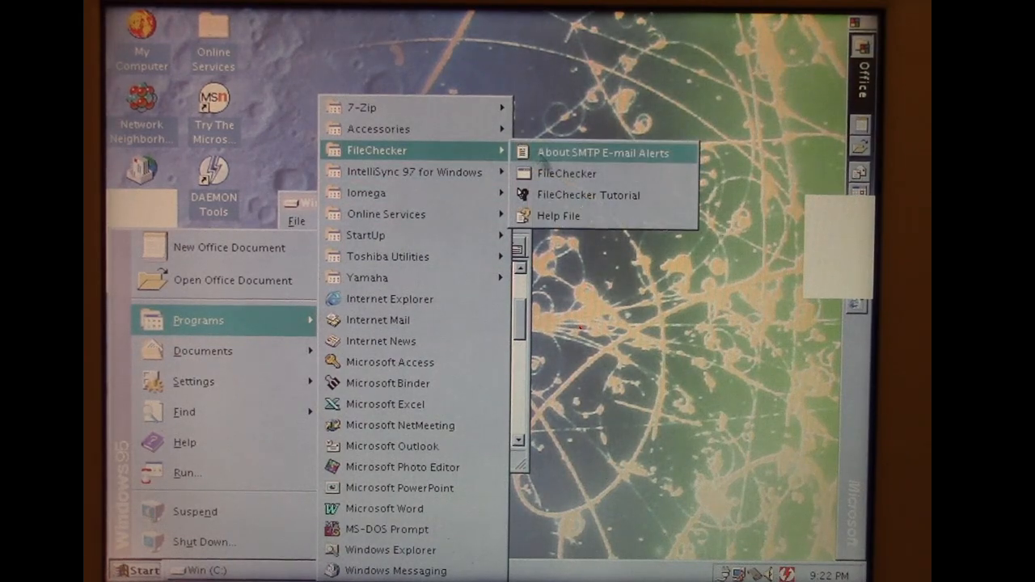
click(567, 173)
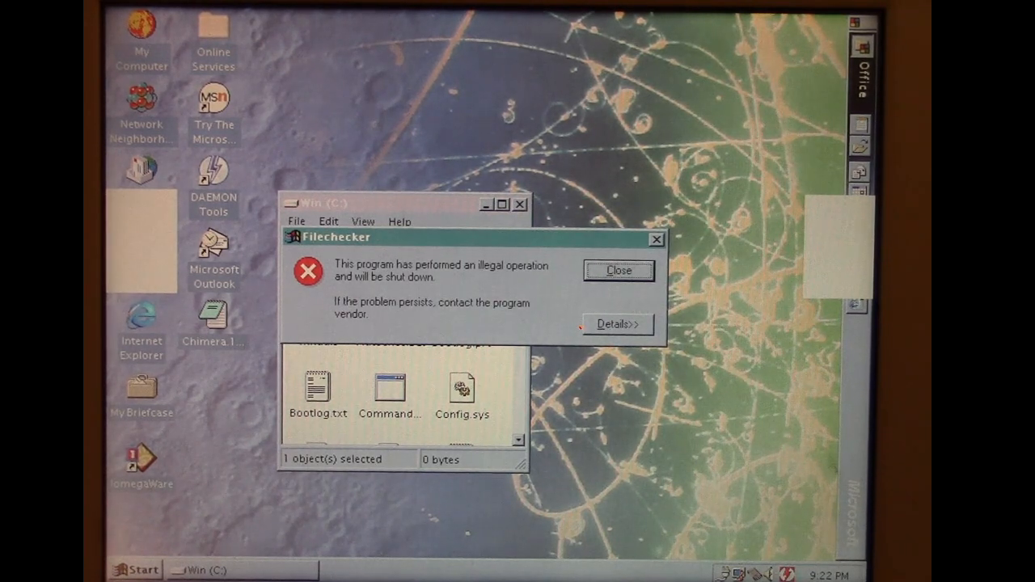
click(617, 324)
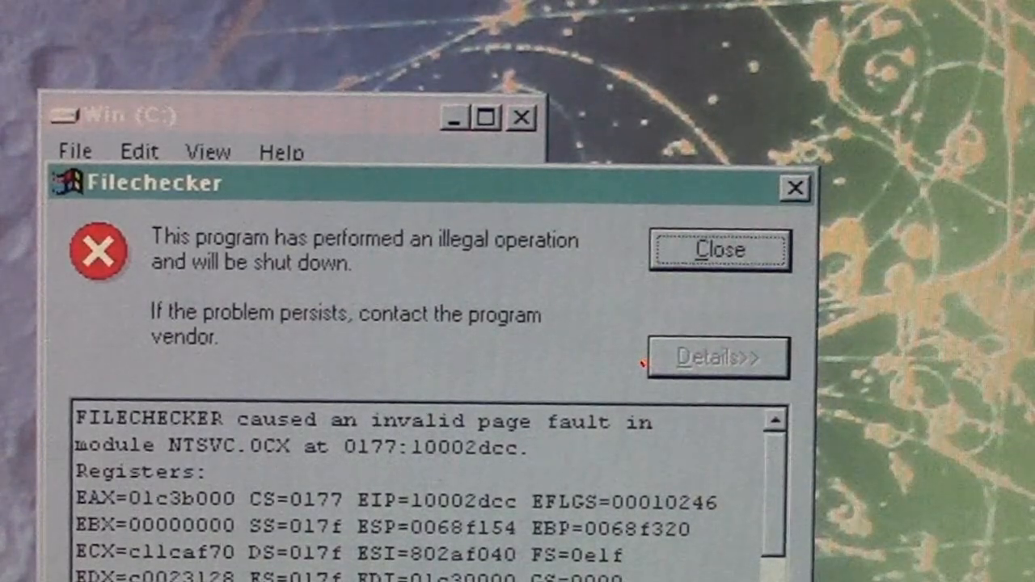
click(718, 249)
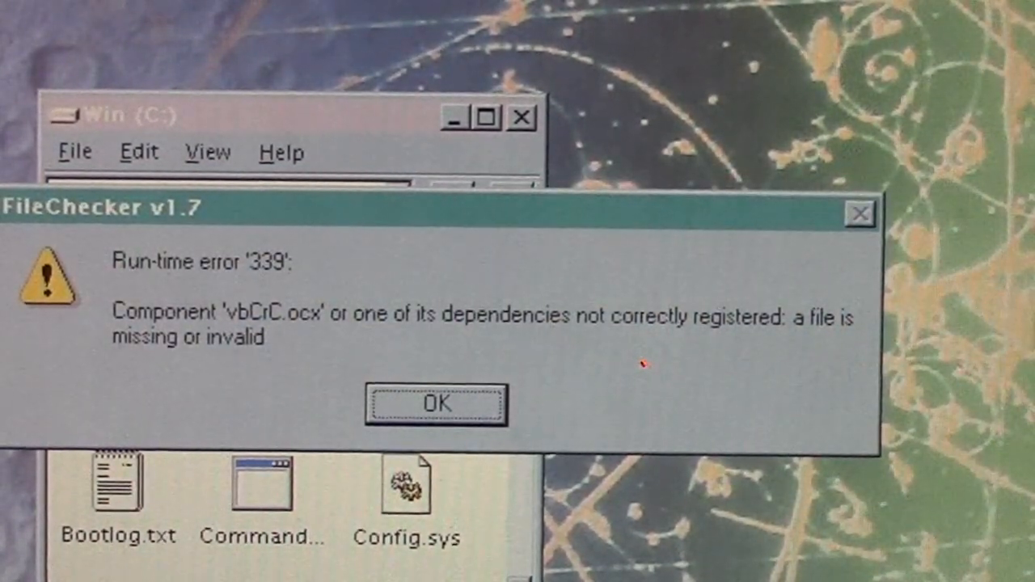
click(435, 403)
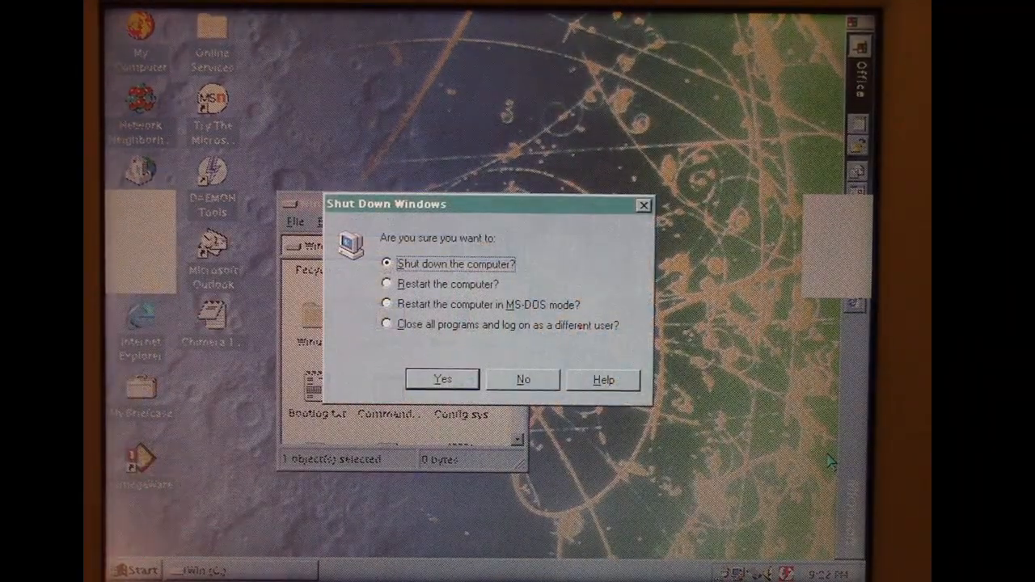
Step: Restart Windows 95 and choose startup option 4, safe mode with network support
click(387, 284)
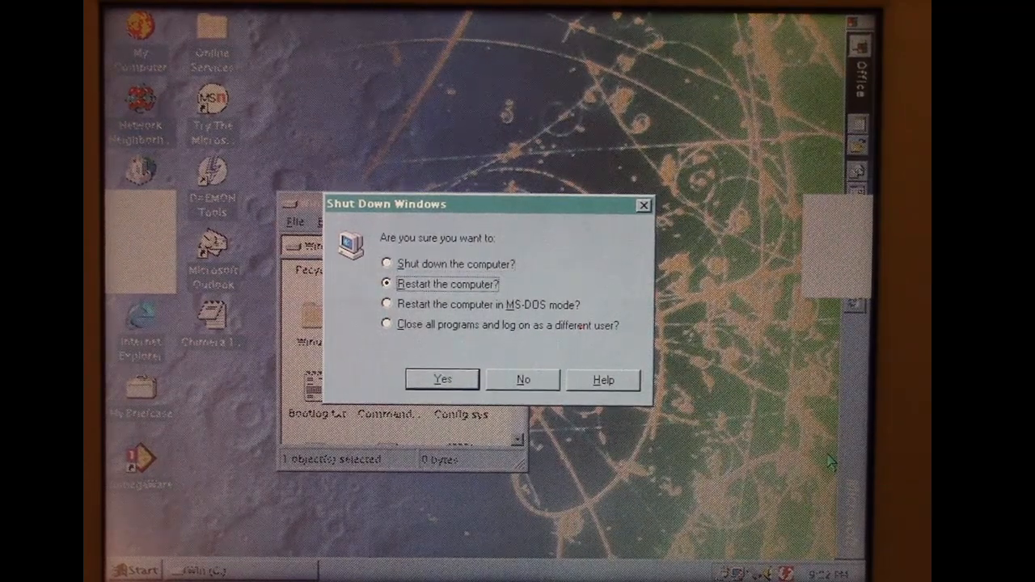
click(522, 379)
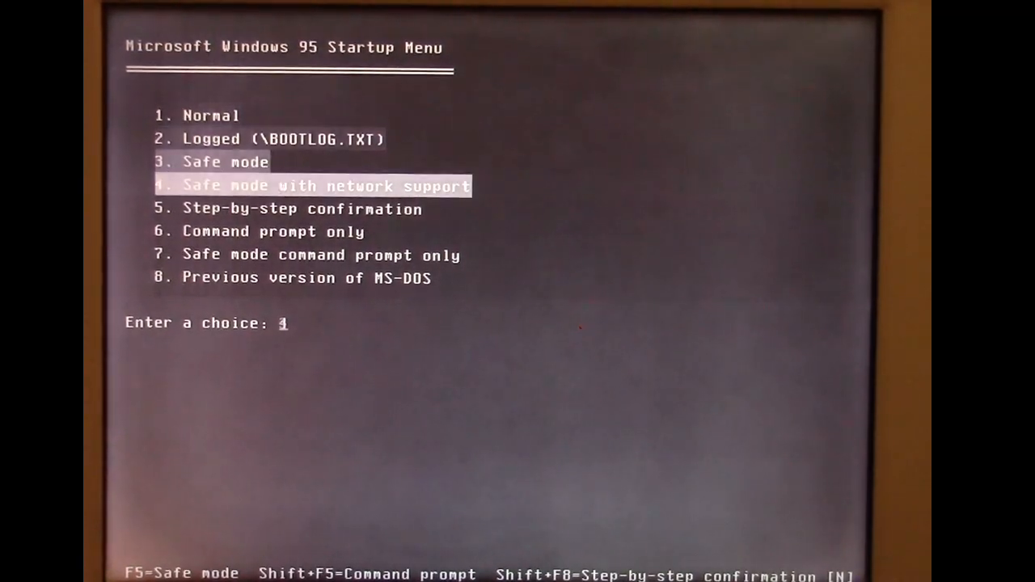
key(enter)
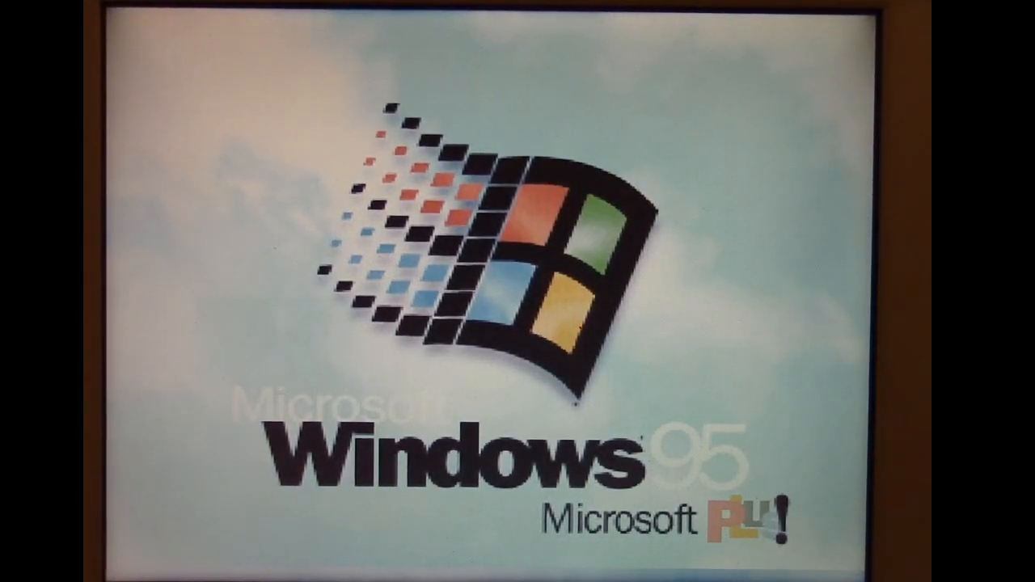